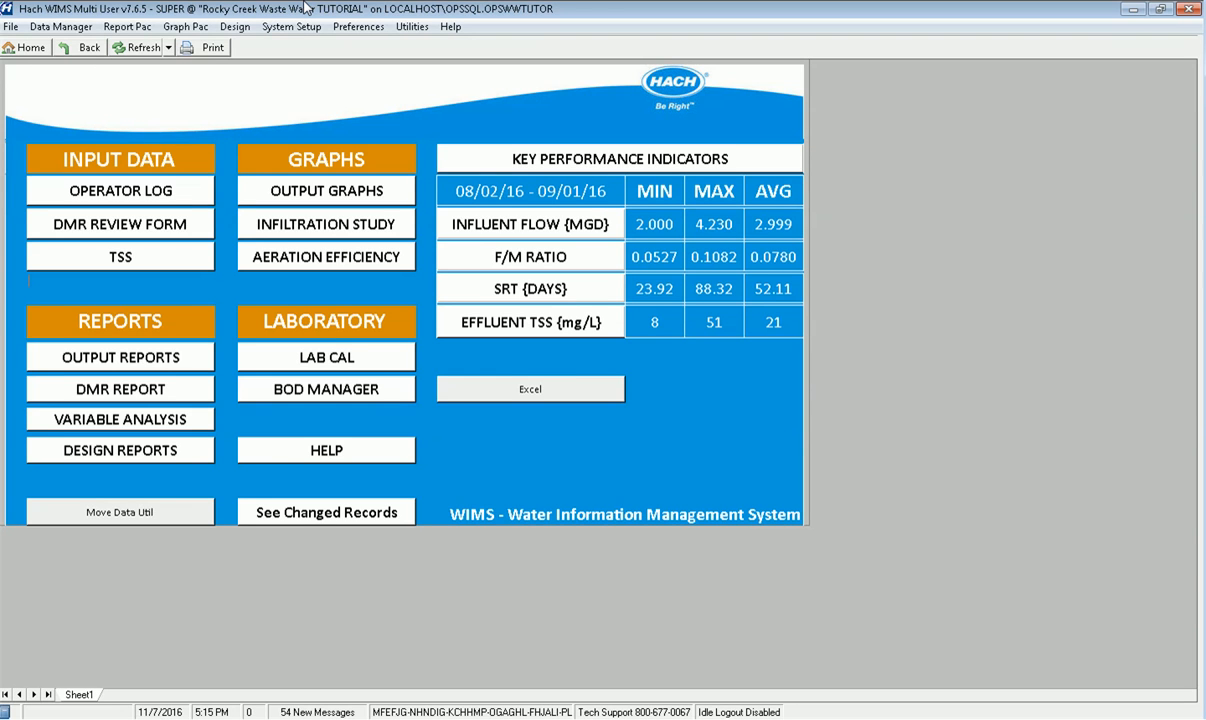
Step: Open the Effluent location's BOD variable (4011) from System Setup's Edit/View Variables
{"action": "left_click", "coordinate": [291, 26]}
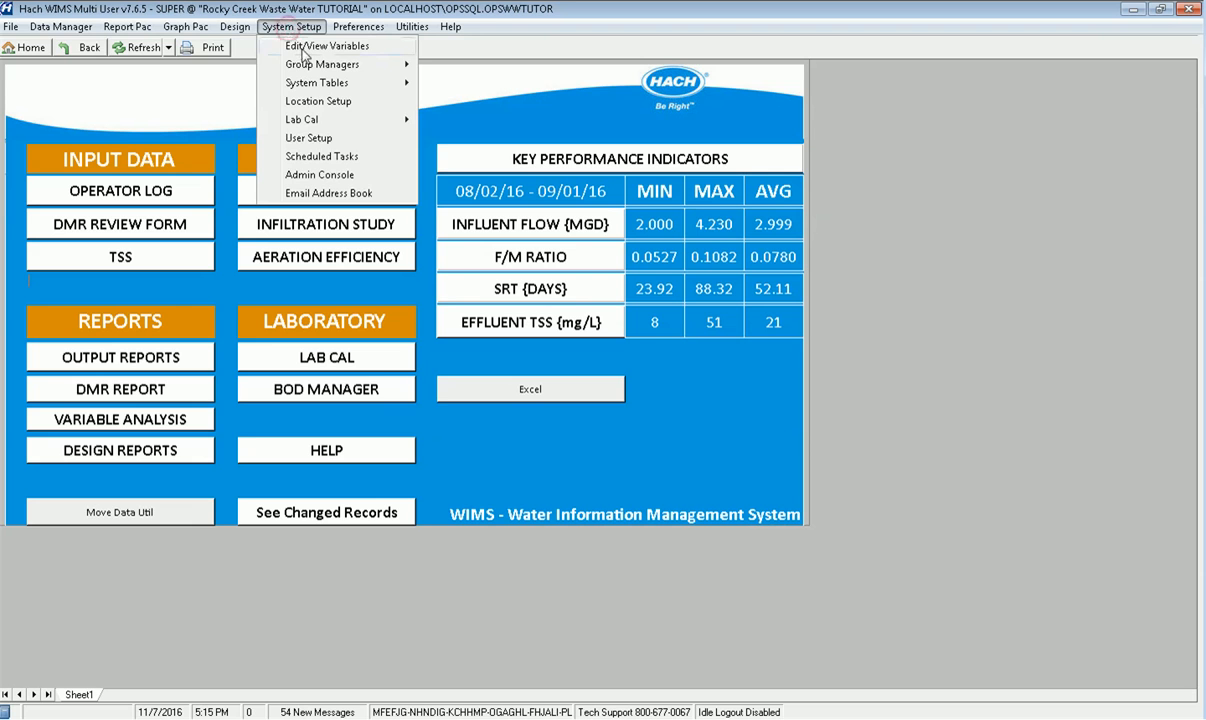
{"action": "left_click", "coordinate": [328, 45]}
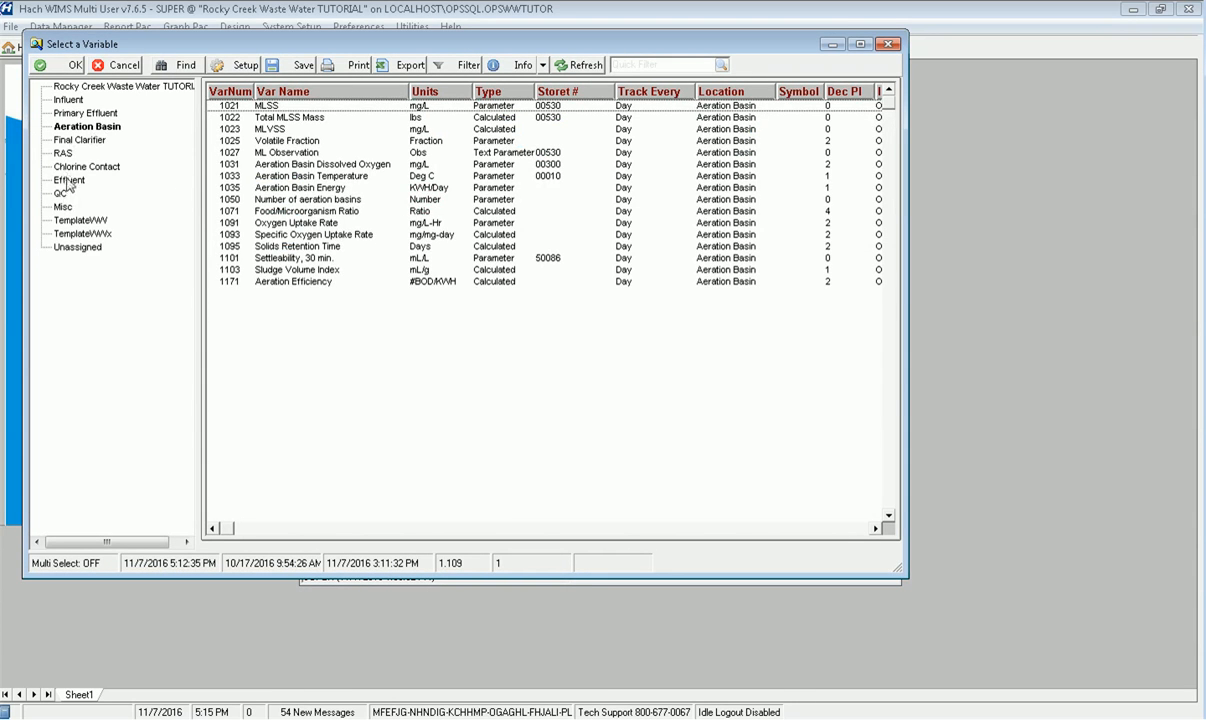
{"action": "left_click", "coordinate": [71, 180]}
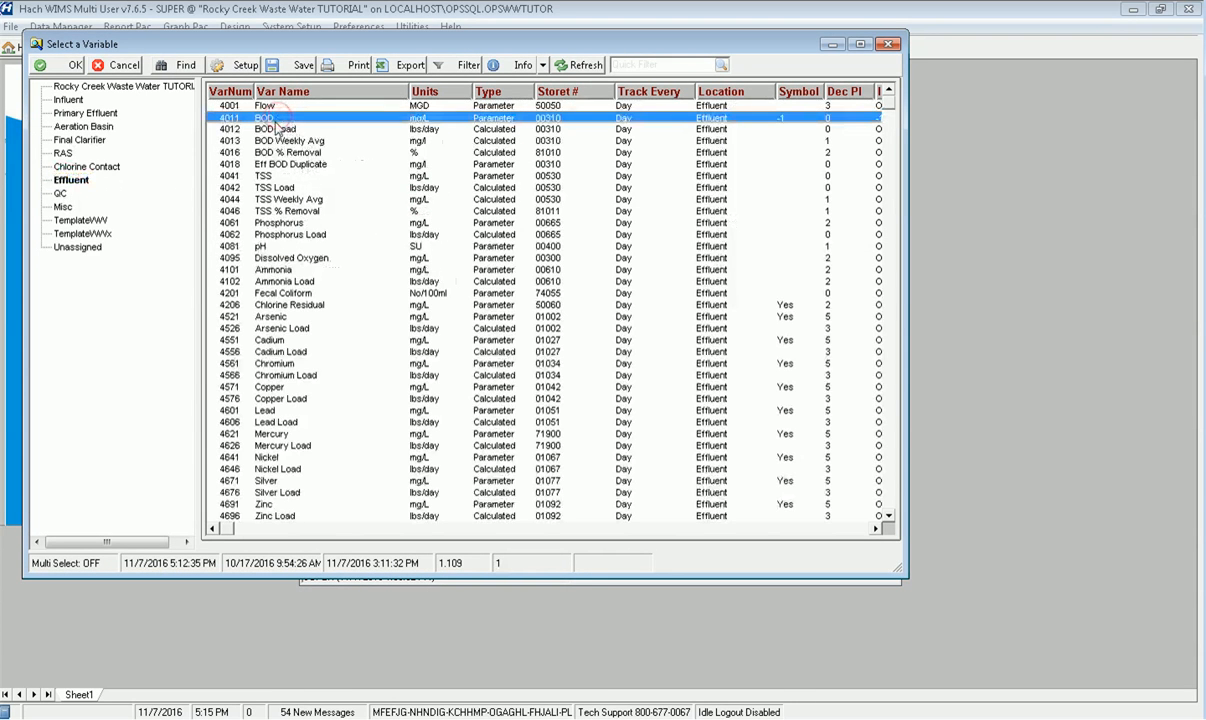
{"action": "double_click", "coordinate": [264, 117]}
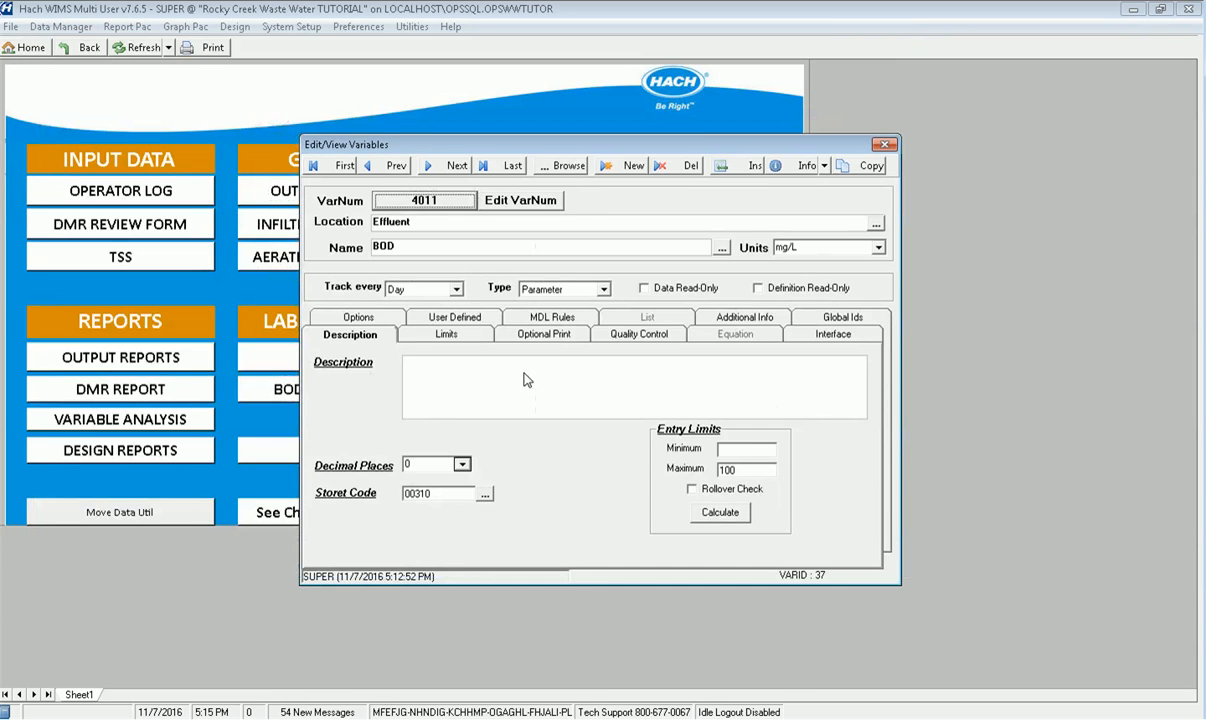
{"action": "mouse_move", "coordinate": [661, 501]}
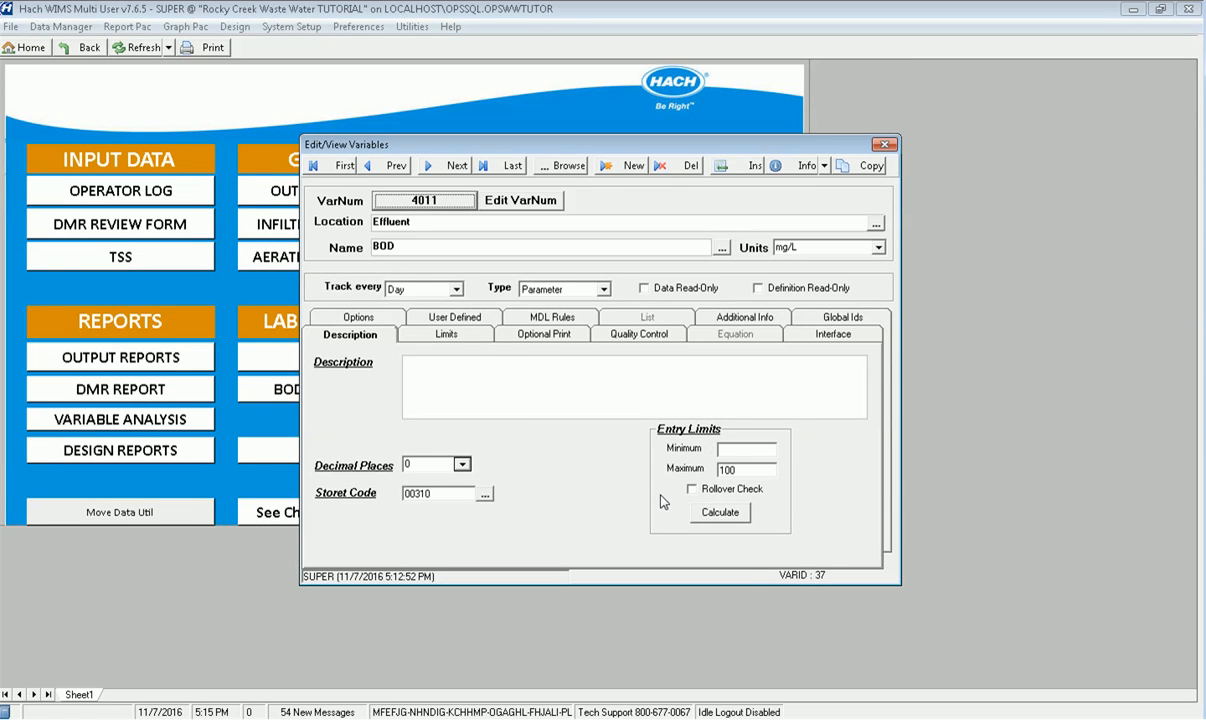
{"action": "mouse_move", "coordinate": [657, 455]}
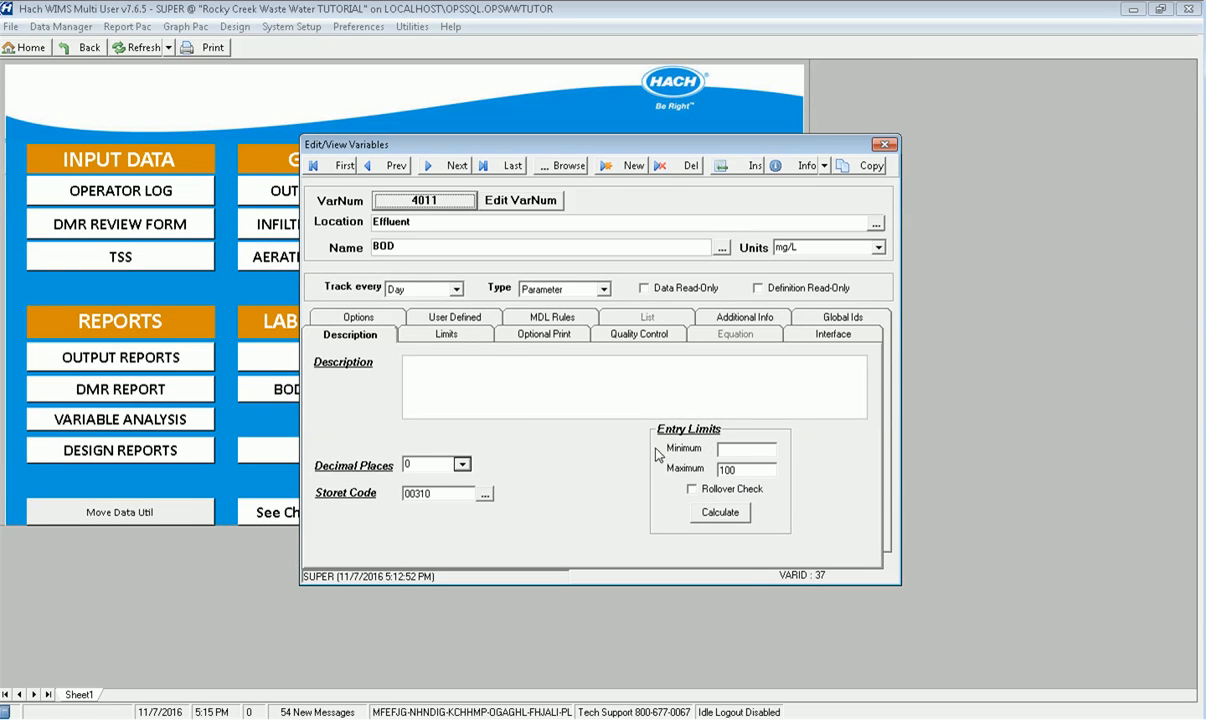
{"action": "mouse_move", "coordinate": [440, 347]}
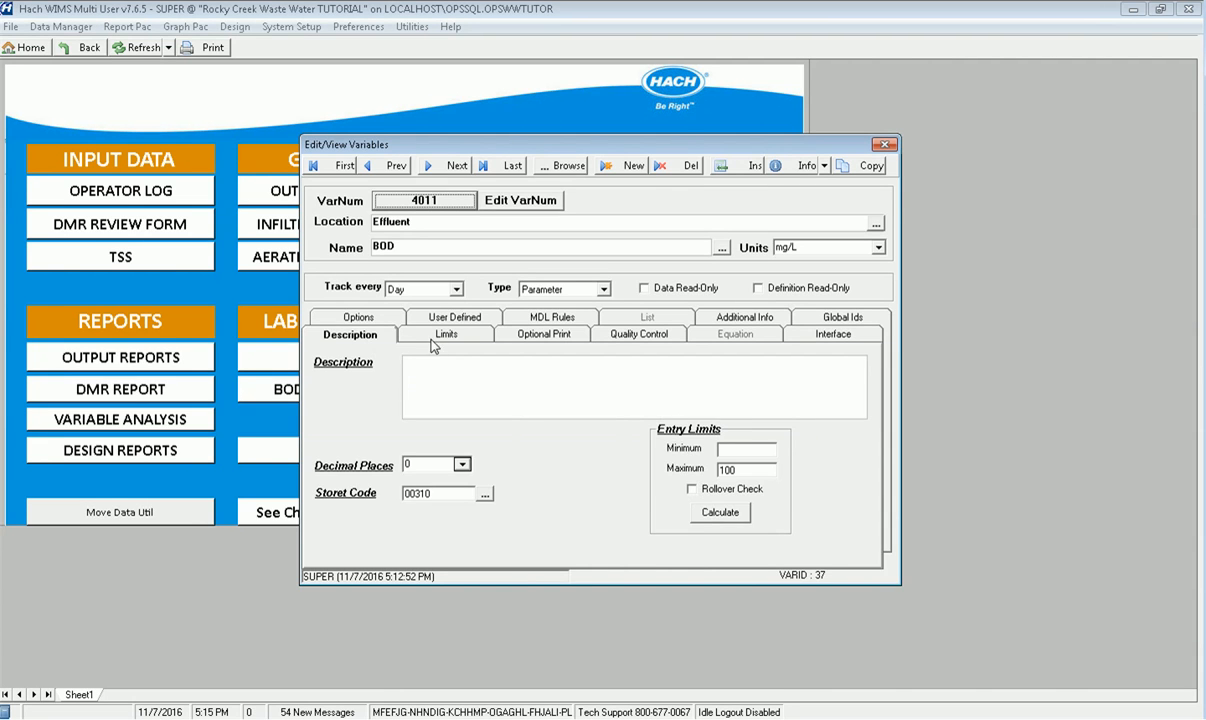
Step: Show BOD's limits: daily maximum 45, monthly maximum 30.2, weekly average 25
{"action": "left_click", "coordinate": [446, 334]}
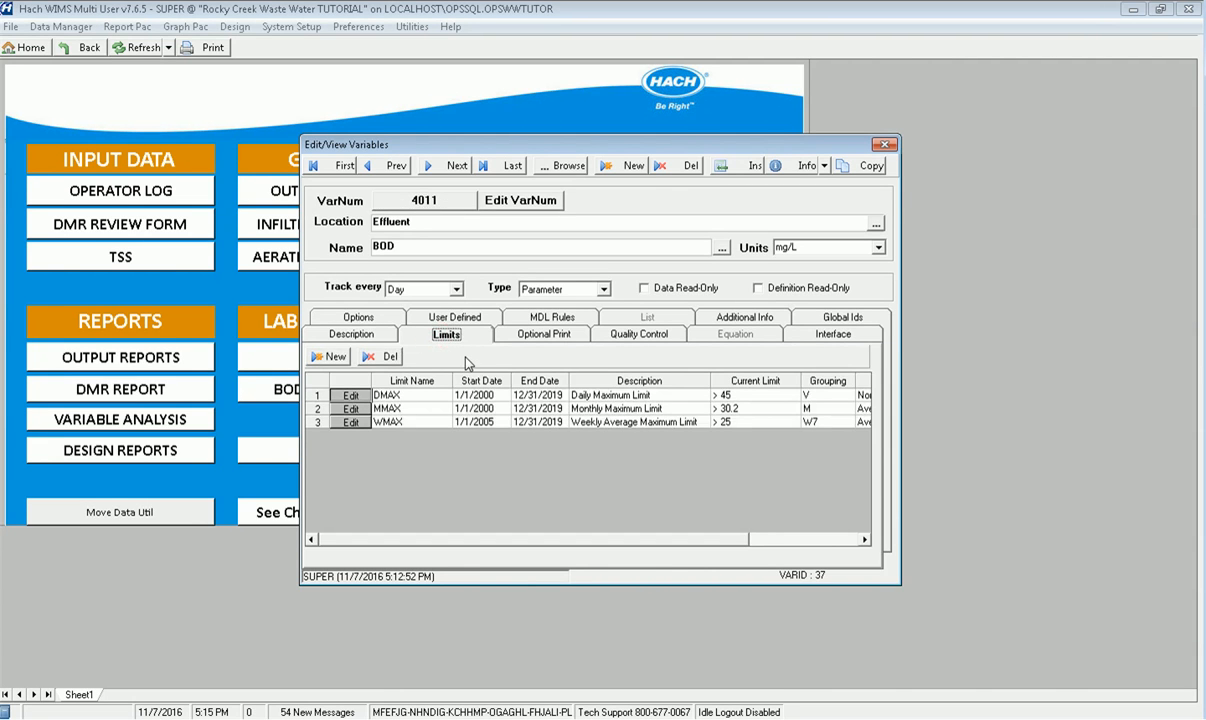
{"action": "mouse_move", "coordinate": [645, 398]}
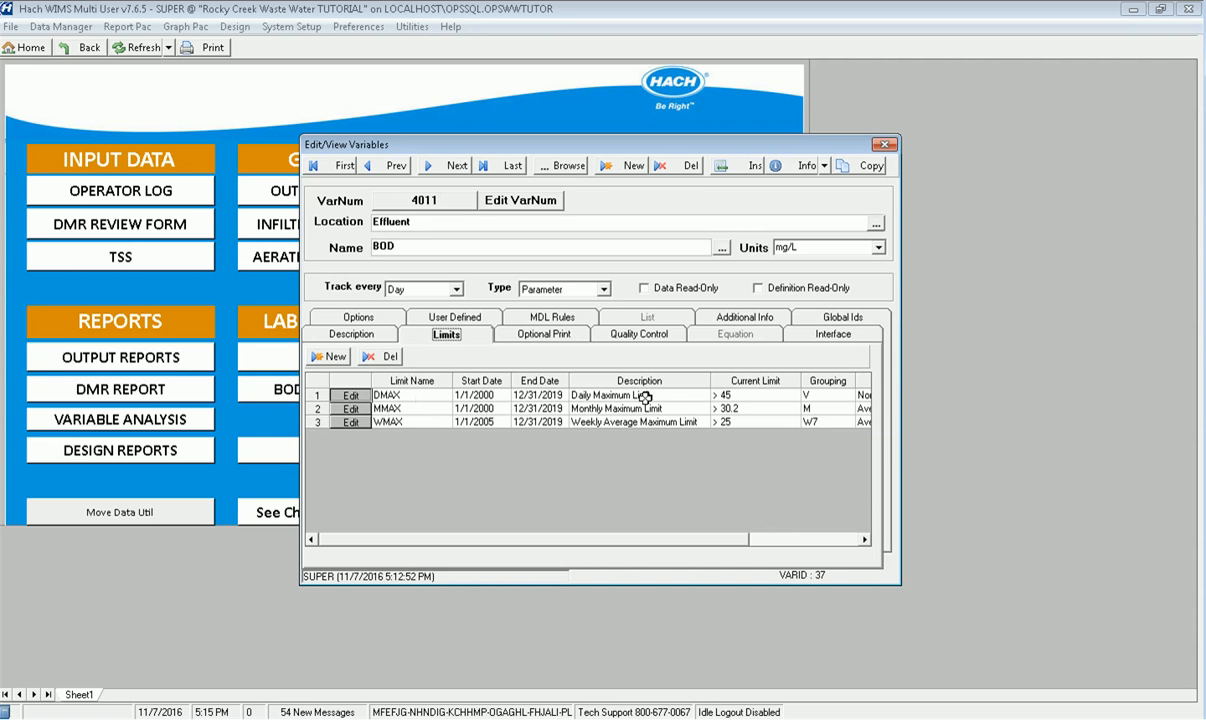
{"action": "mouse_move", "coordinate": [403, 406]}
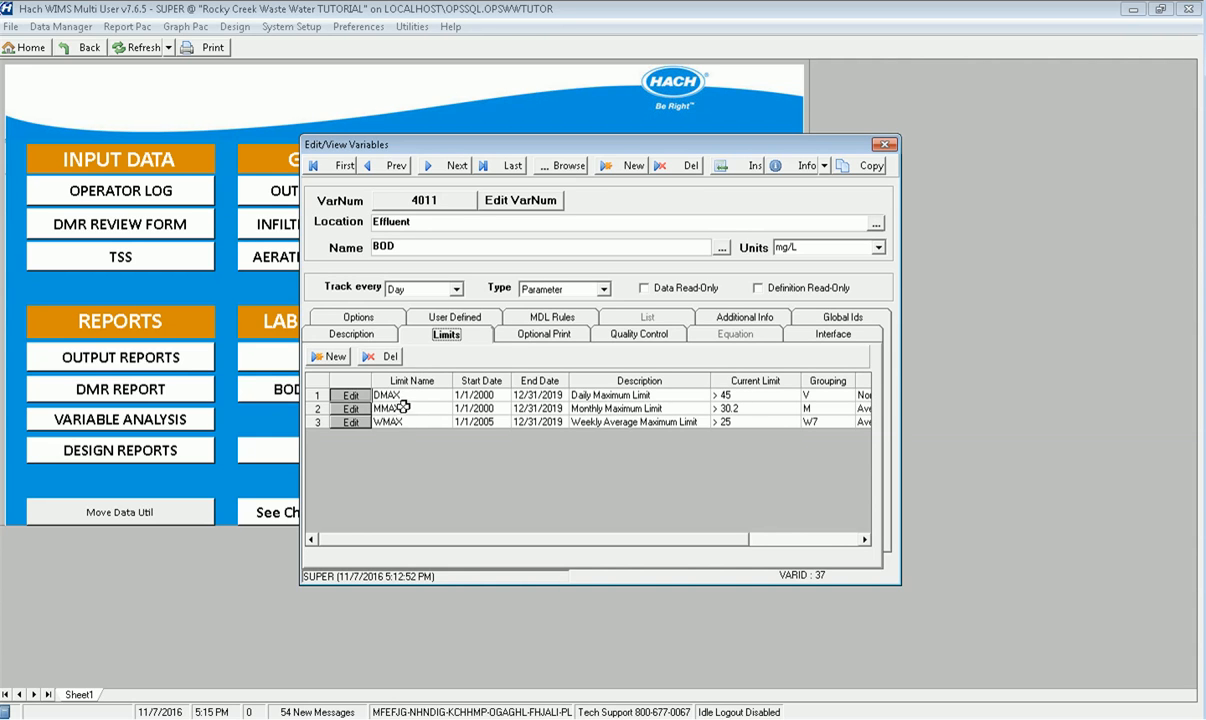
{"action": "mouse_move", "coordinate": [765, 418]}
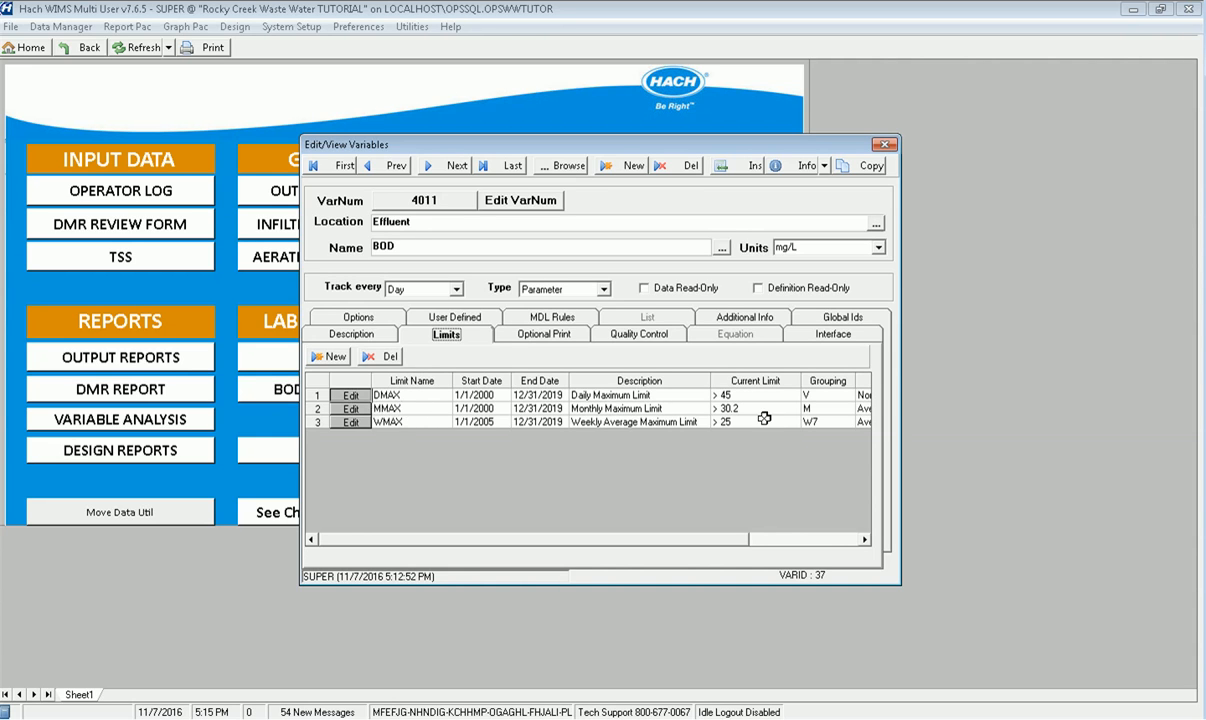
{"action": "mouse_move", "coordinate": [590, 408]}
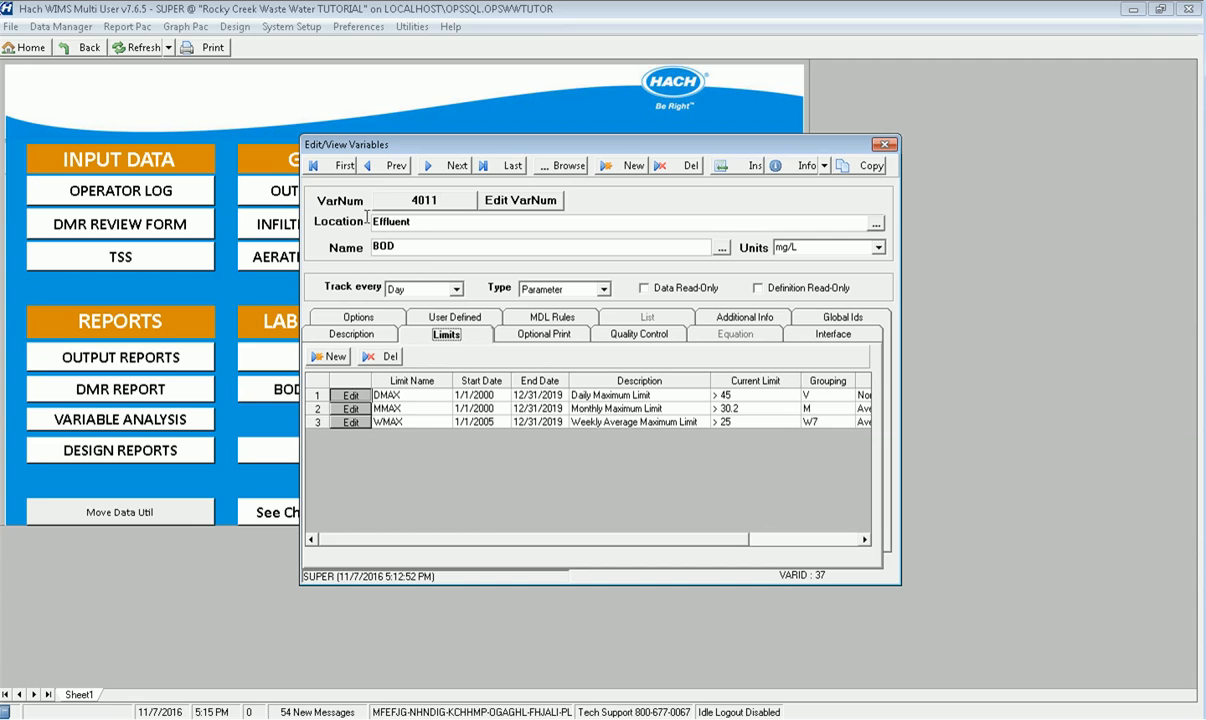
{"action": "mouse_move", "coordinate": [378, 316]}
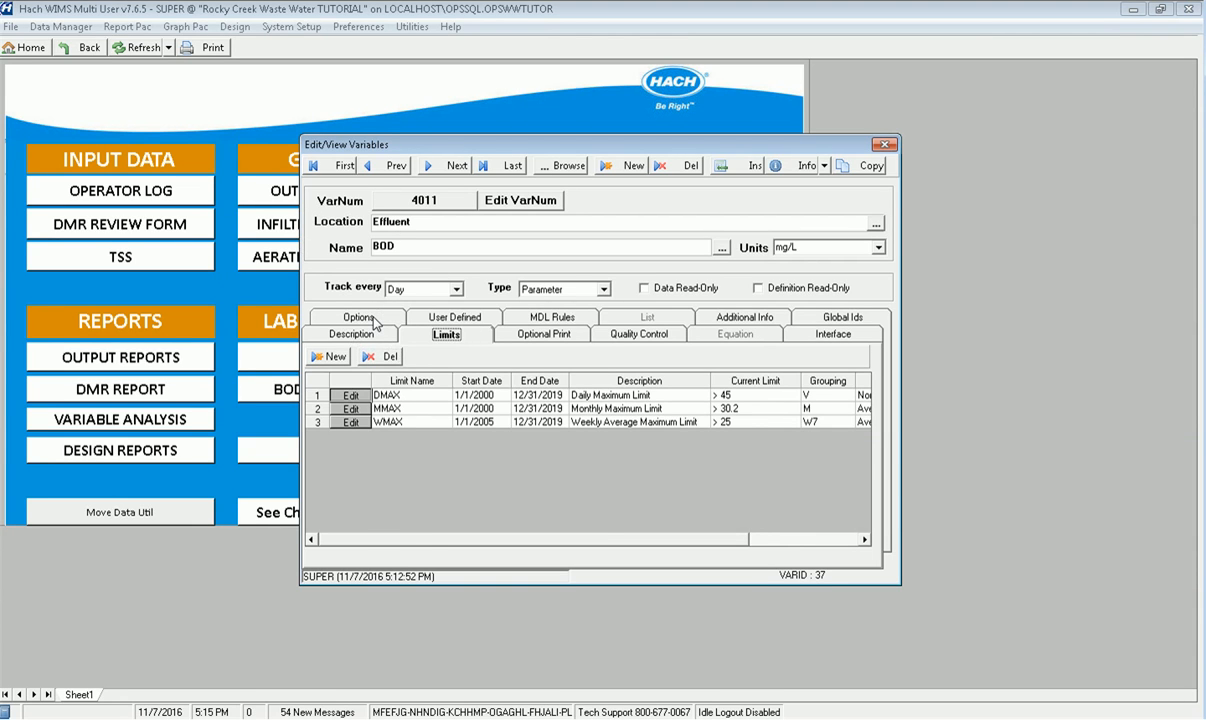
Step: Check BOD's Options and Quality Control tabs: limit and entry-limit logging on, QC flags off
{"action": "left_click", "coordinate": [357, 317]}
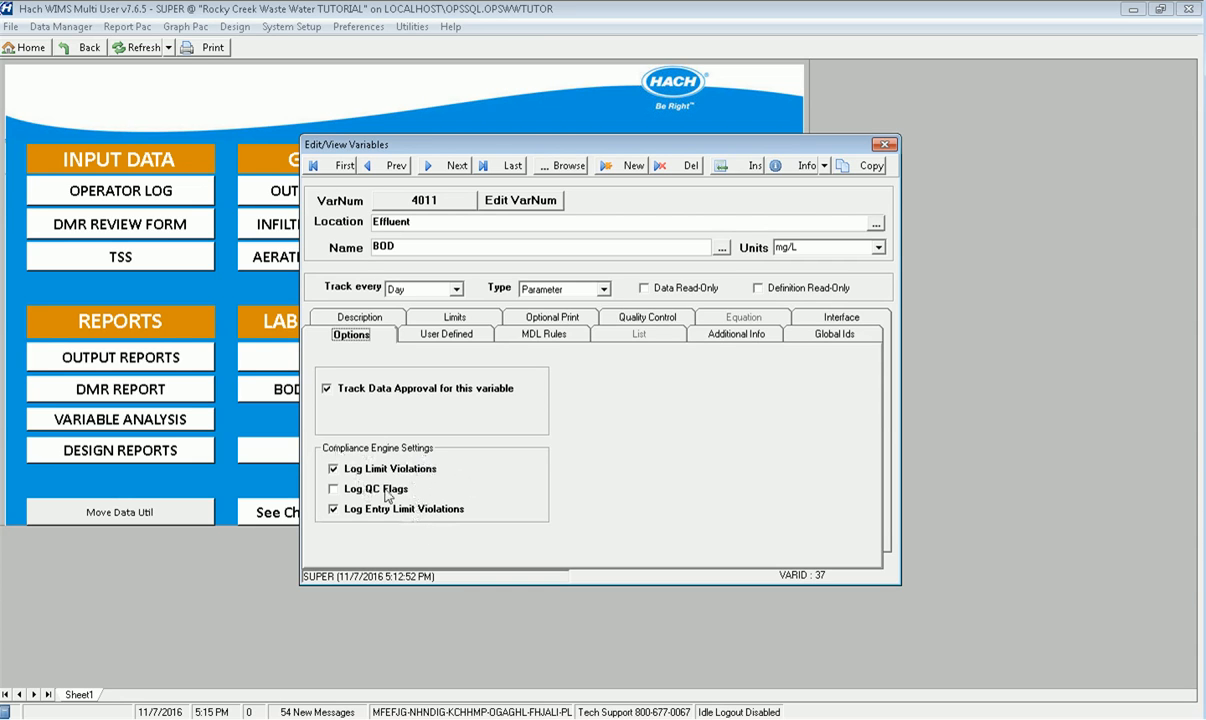
{"action": "mouse_move", "coordinate": [352, 462]}
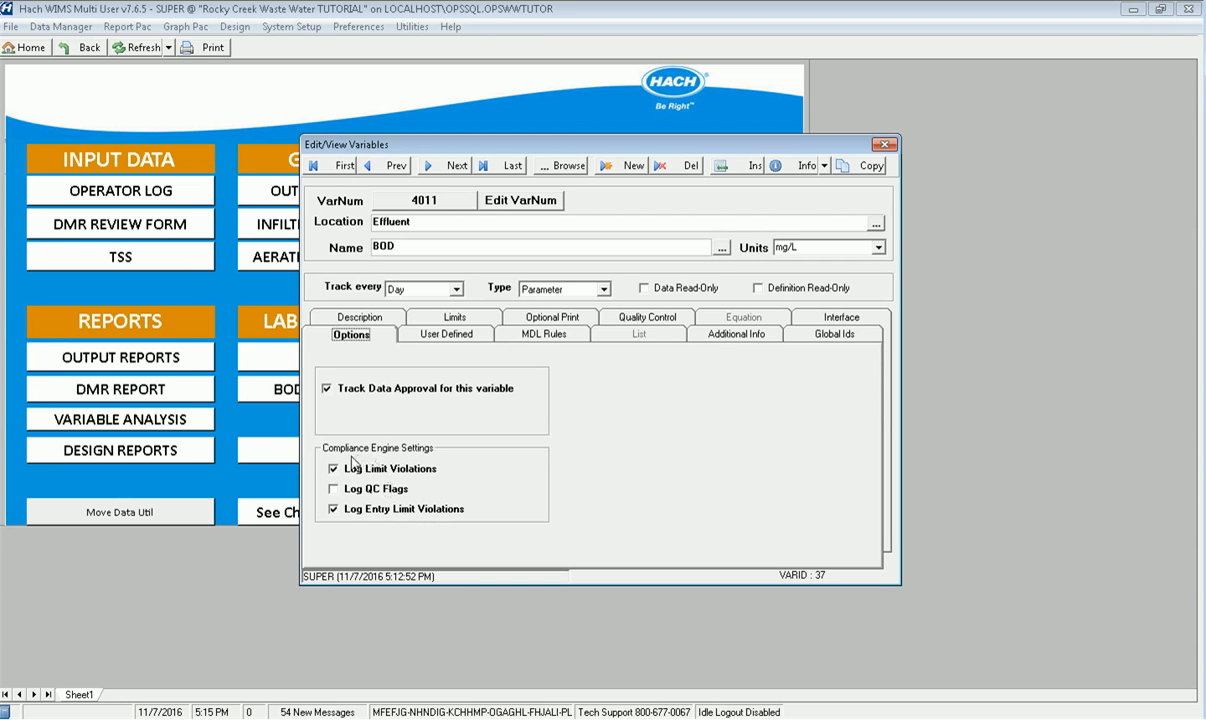
{"action": "mouse_move", "coordinate": [388, 485]}
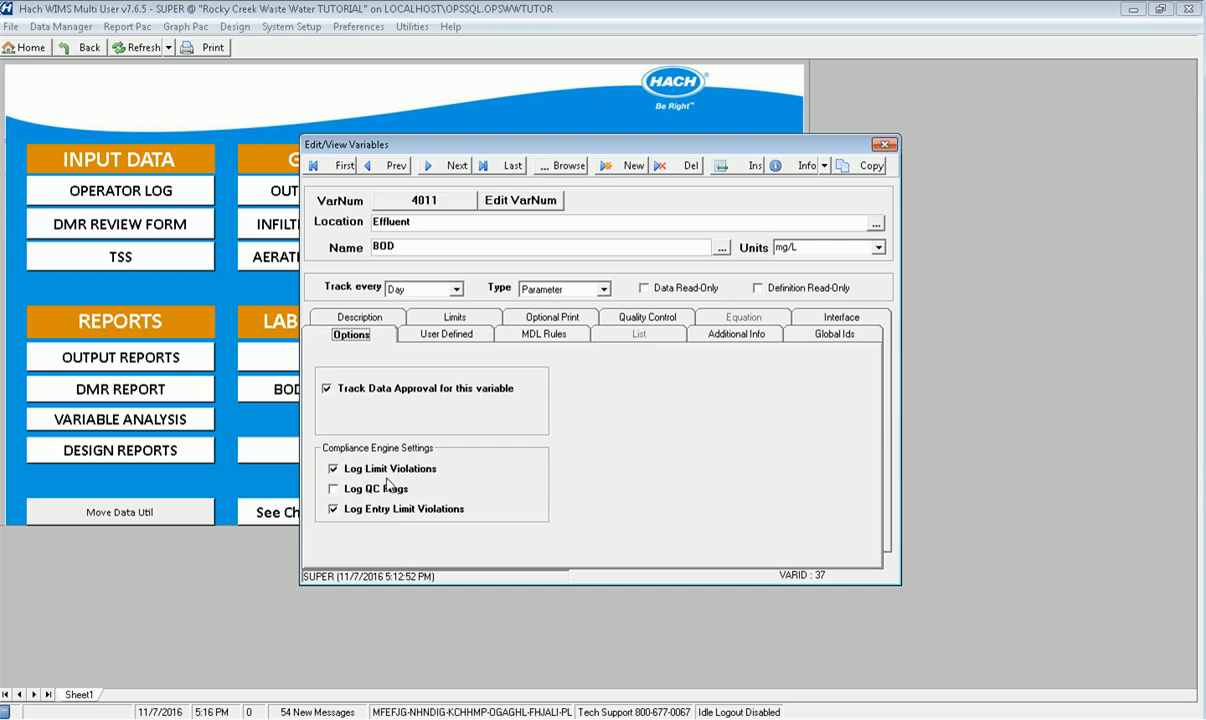
{"action": "mouse_move", "coordinate": [400, 516]}
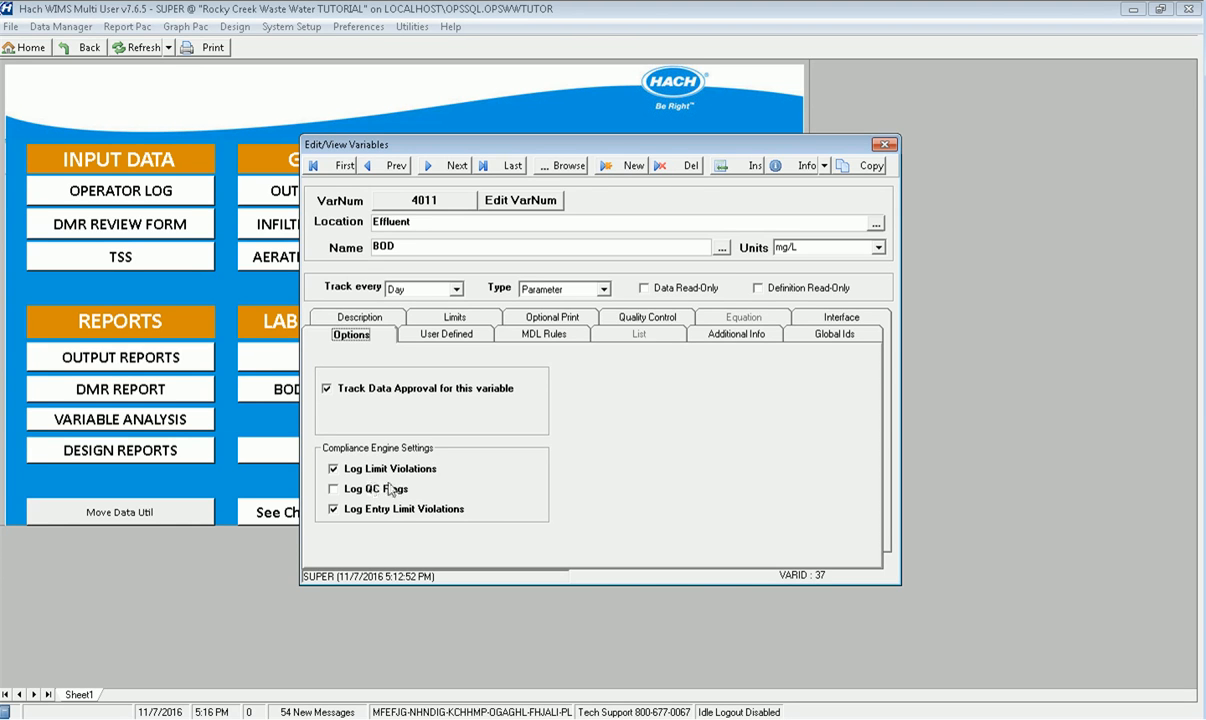
{"action": "left_click", "coordinate": [646, 316]}
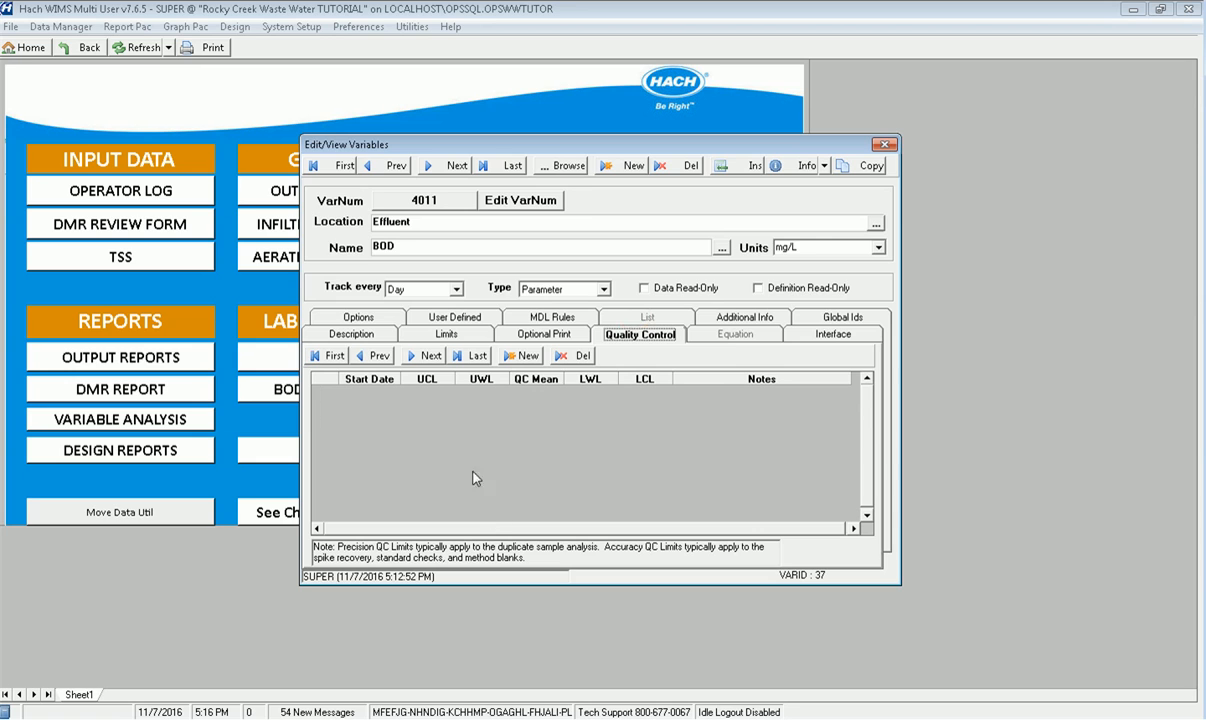
{"action": "left_click", "coordinate": [358, 316]}
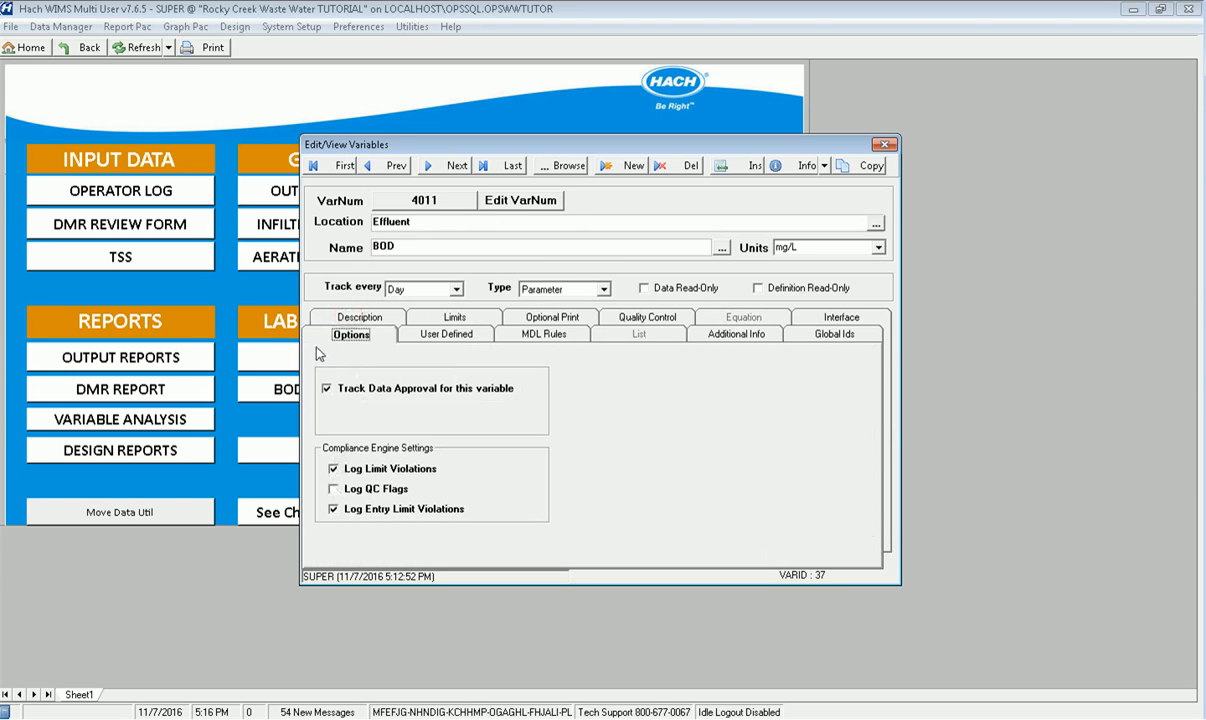
{"action": "mouse_move", "coordinate": [393, 406]}
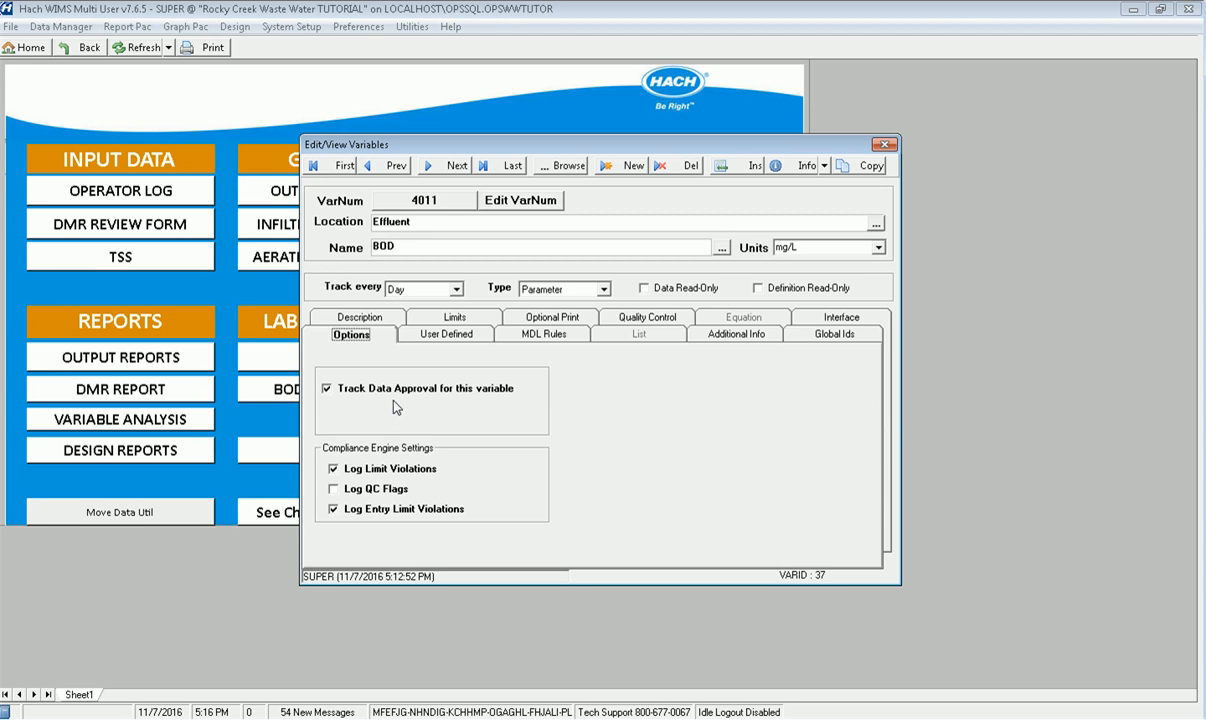
{"action": "mouse_move", "coordinate": [500, 167]}
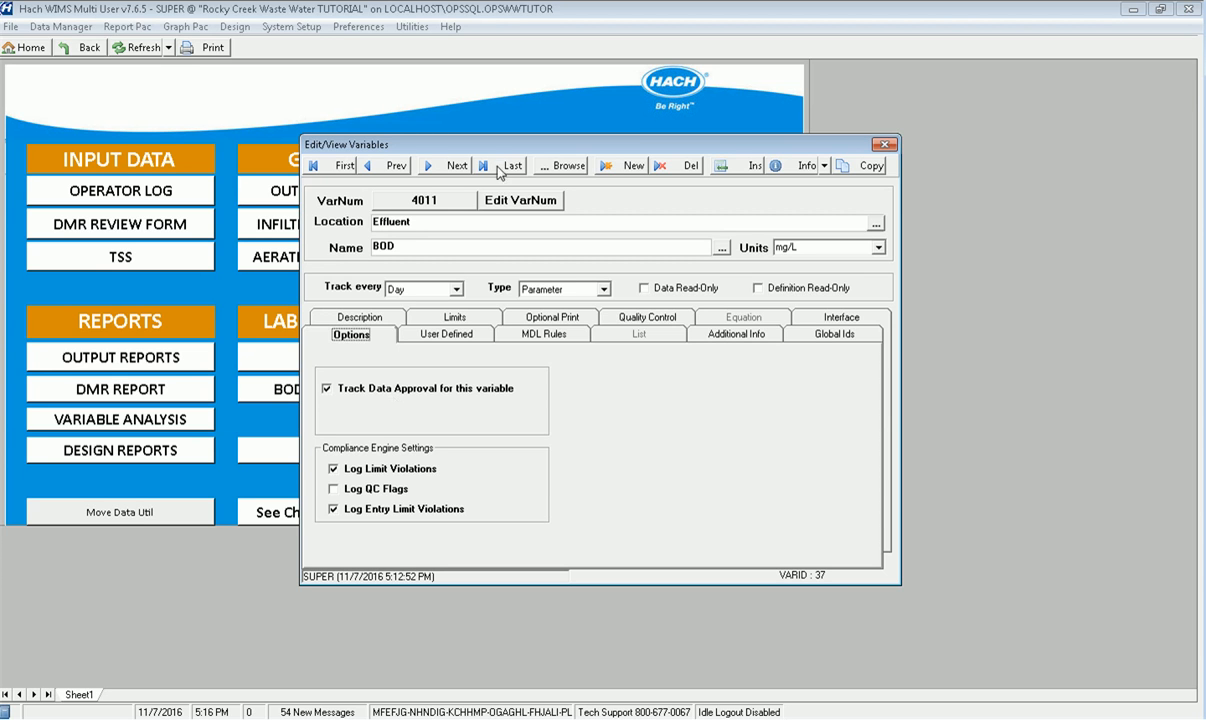
Step: Open Aeration Basin MLSS (1021) and view its QC limits: UCL 4000, mean 3500, LCL 2800
{"action": "left_click", "coordinate": [560, 165]}
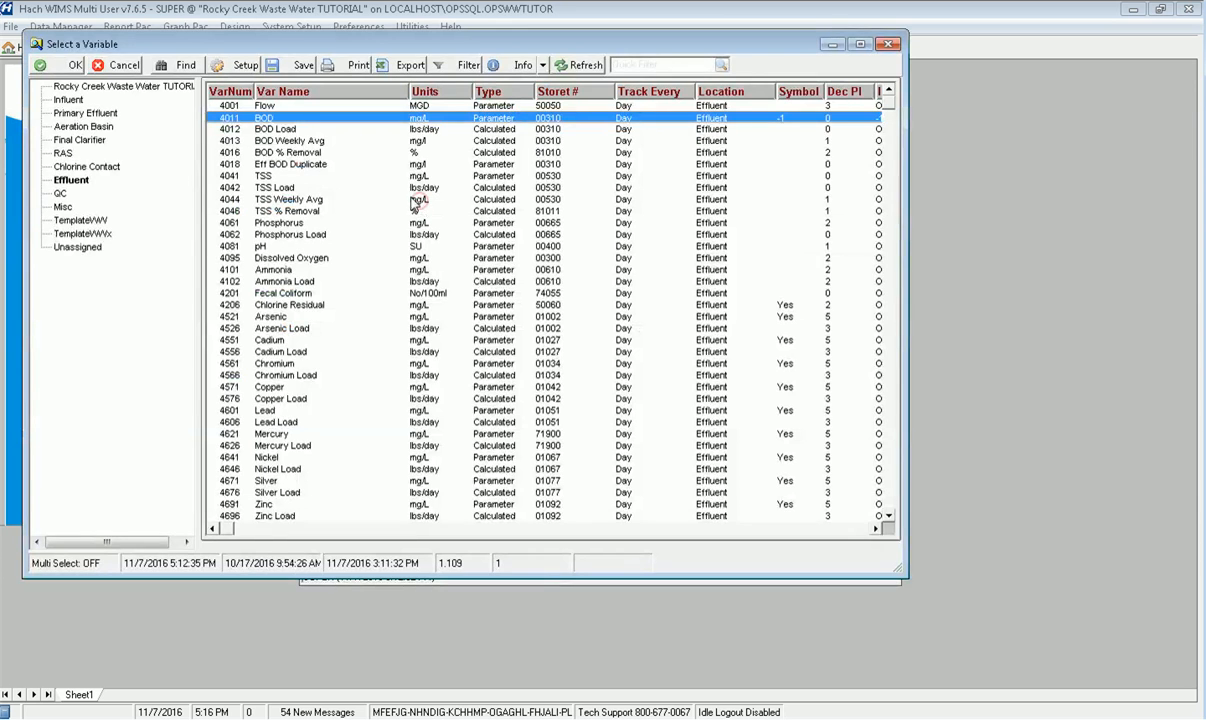
{"action": "left_click", "coordinate": [83, 126]}
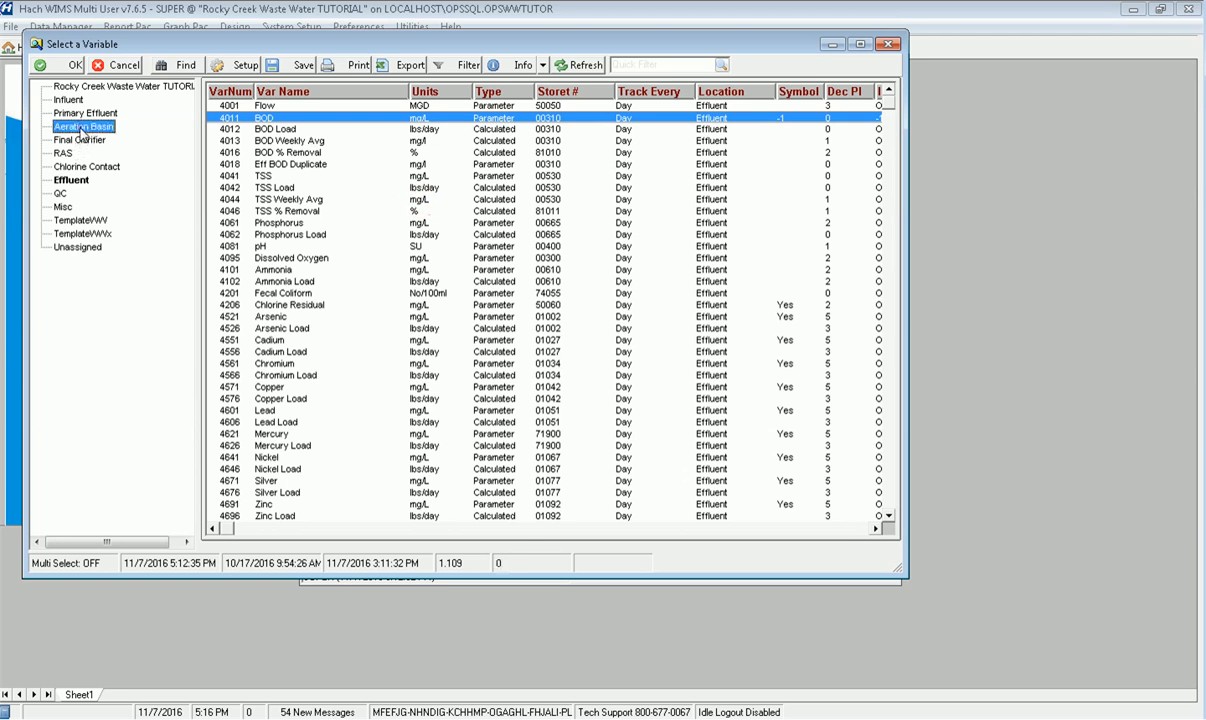
{"action": "left_click", "coordinate": [87, 126]}
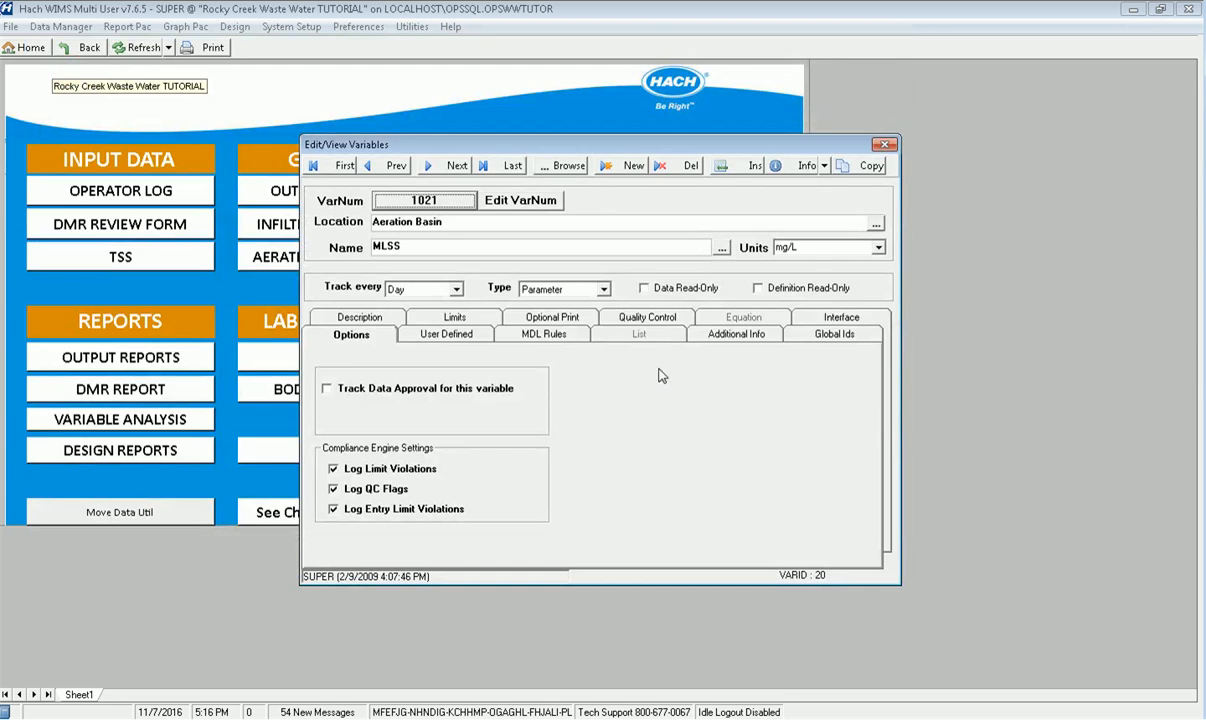
{"action": "mouse_move", "coordinate": [608, 280]}
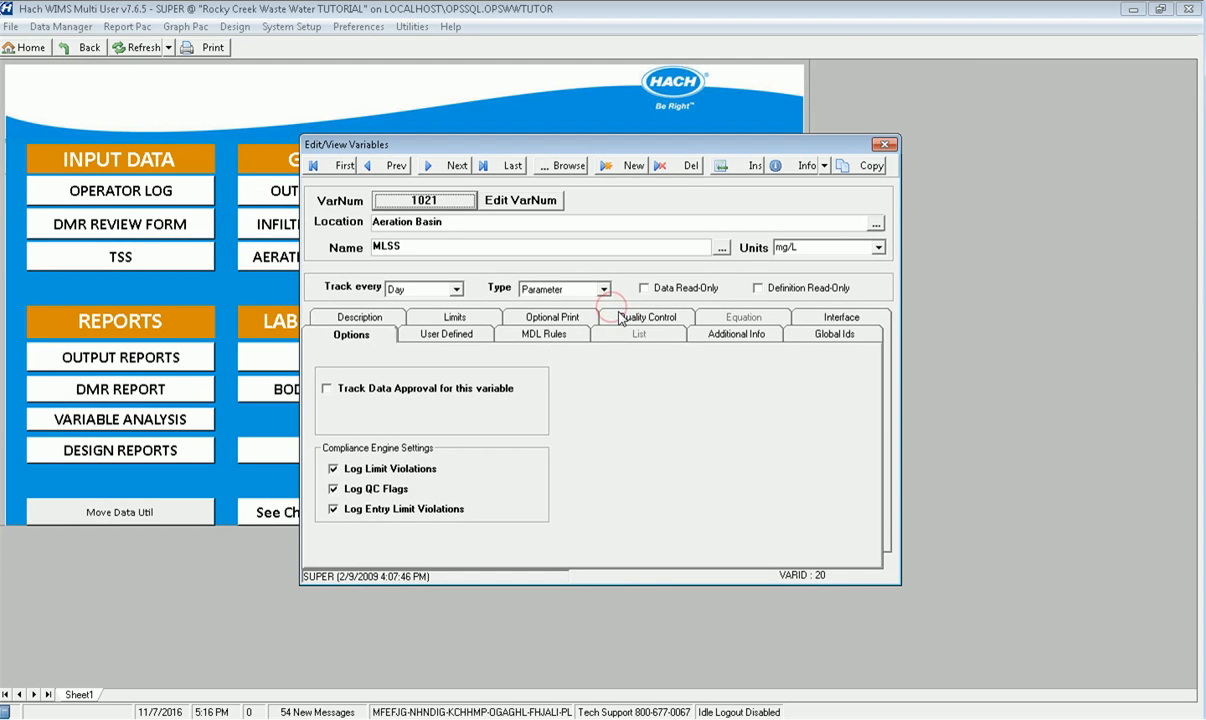
{"action": "left_click", "coordinate": [650, 317]}
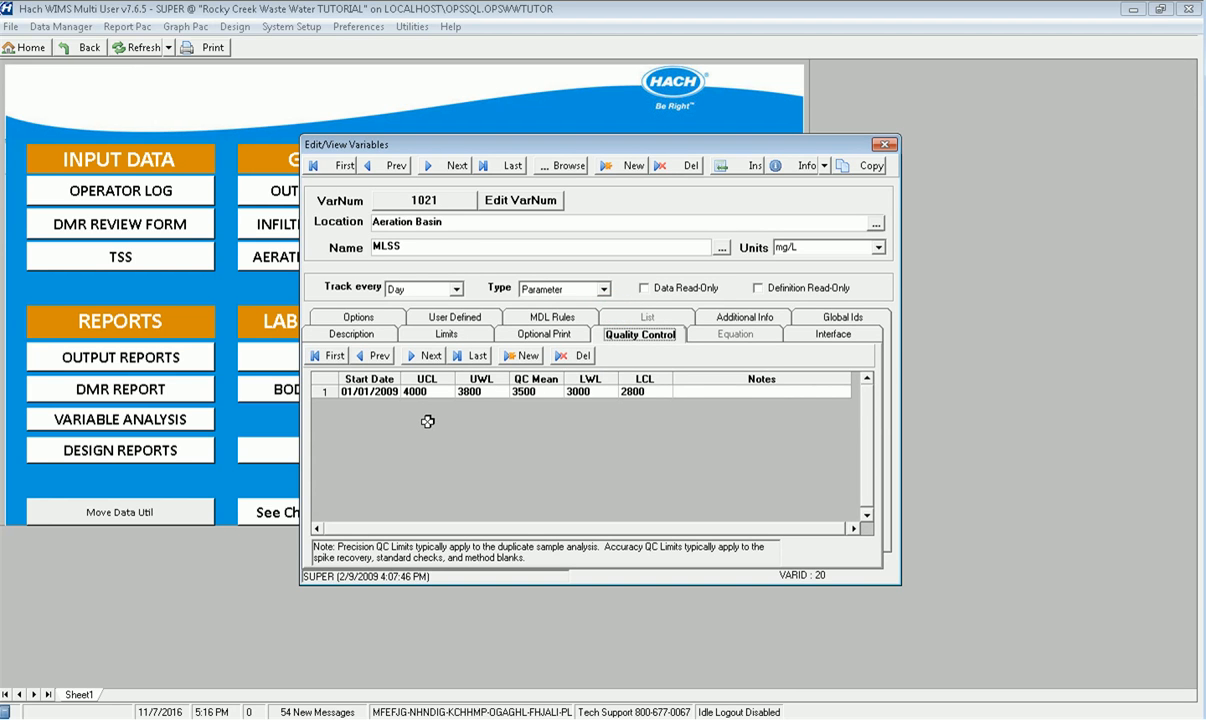
{"action": "mouse_move", "coordinate": [537, 353]}
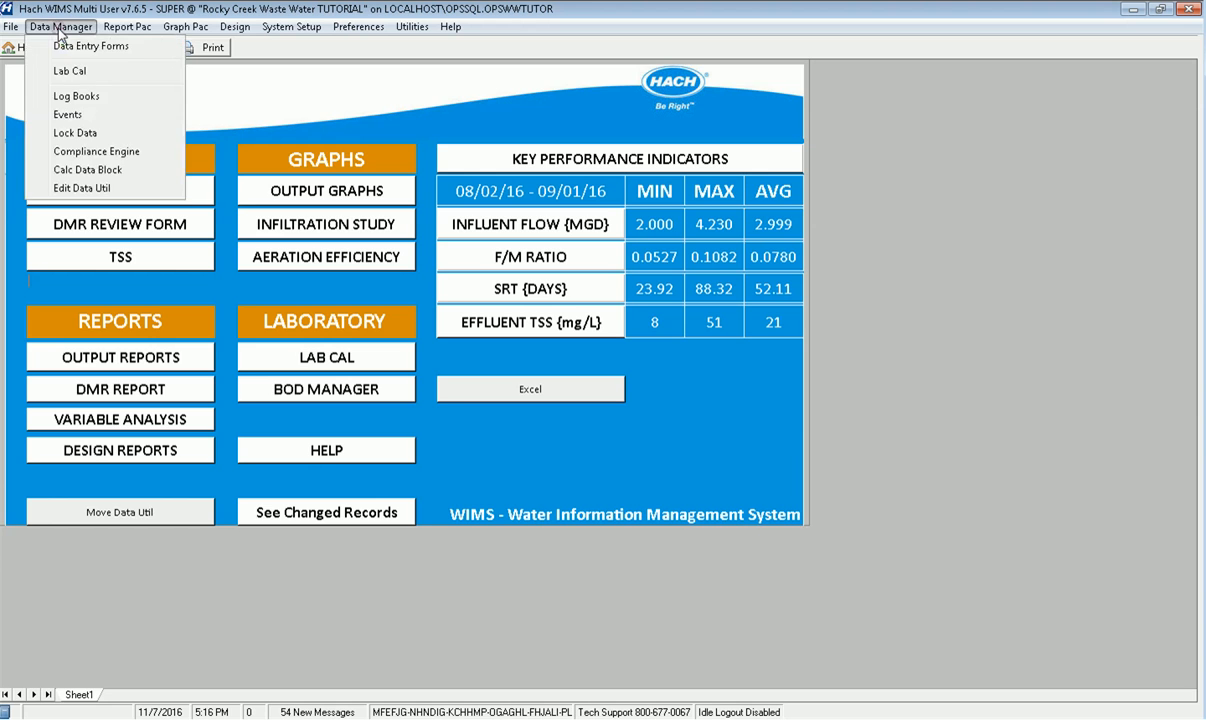
{"action": "mouse_move", "coordinate": [67, 114]}
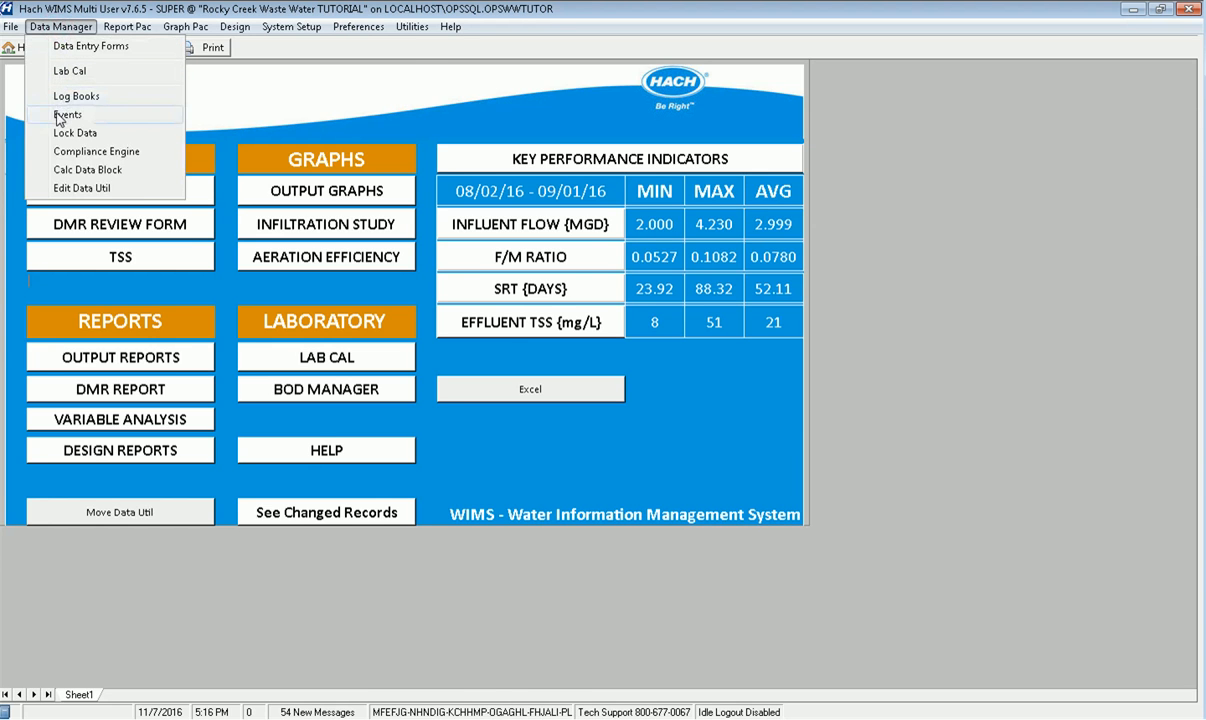
Step: Open the Events log, step back to October 2016, and scan that month for events
{"action": "left_click", "coordinate": [67, 114]}
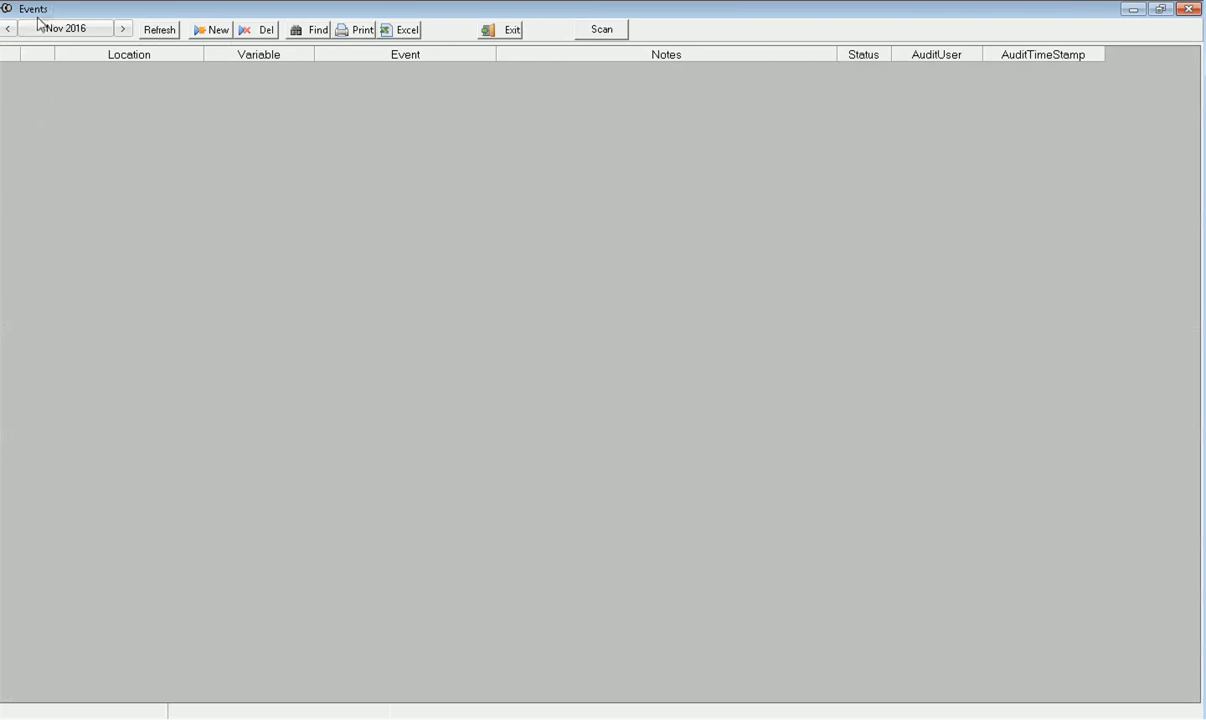
{"action": "left_click", "coordinate": [8, 27]}
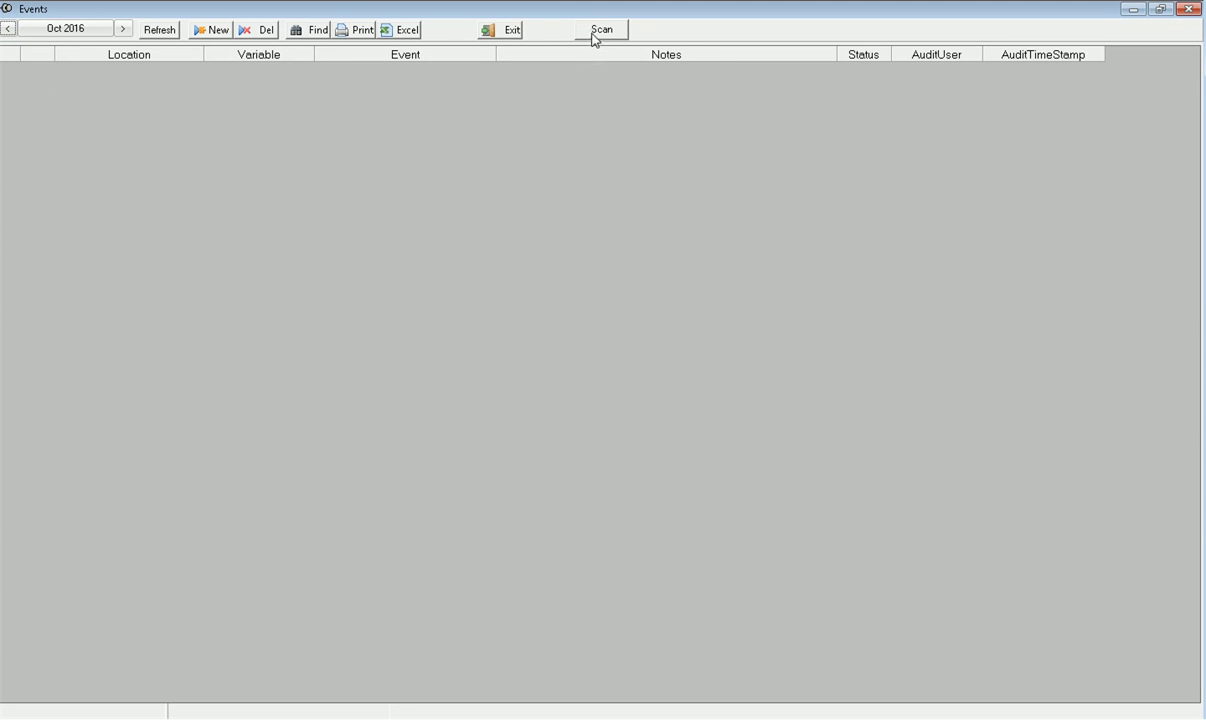
{"action": "left_click", "coordinate": [601, 29]}
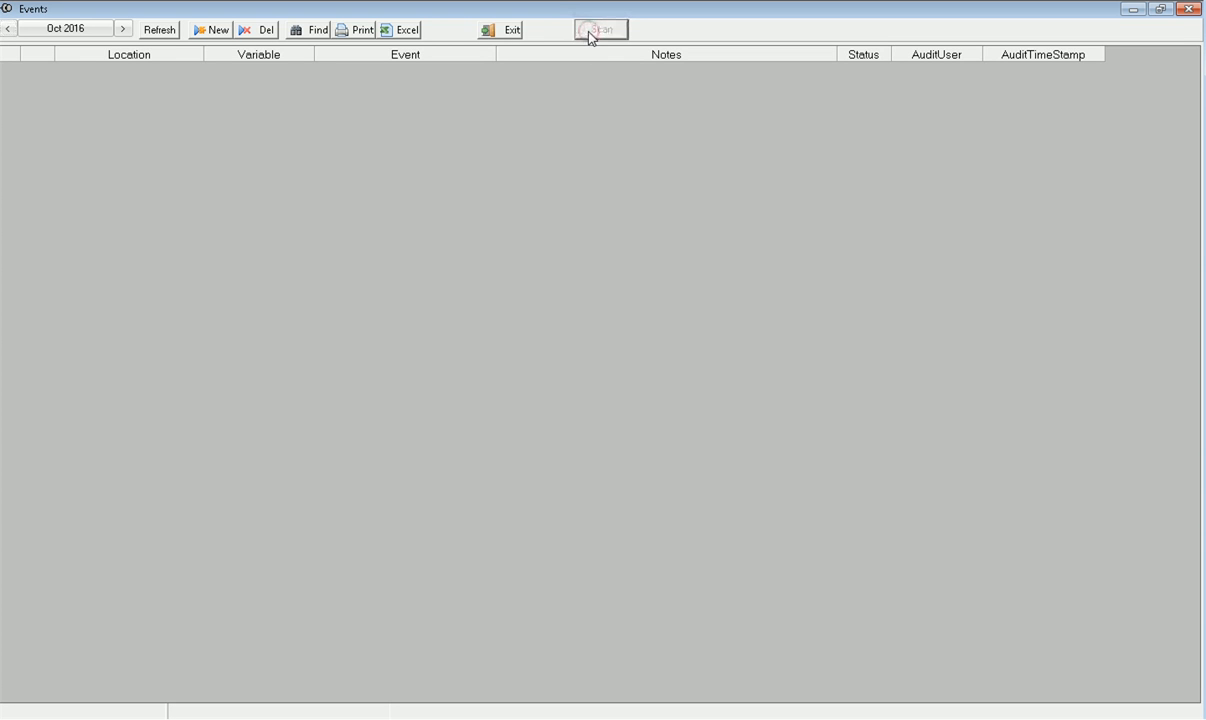
Step: Inspect the TSS Load violation and the MLSS quality control flag with its start date
{"action": "left_click", "coordinate": [600, 28]}
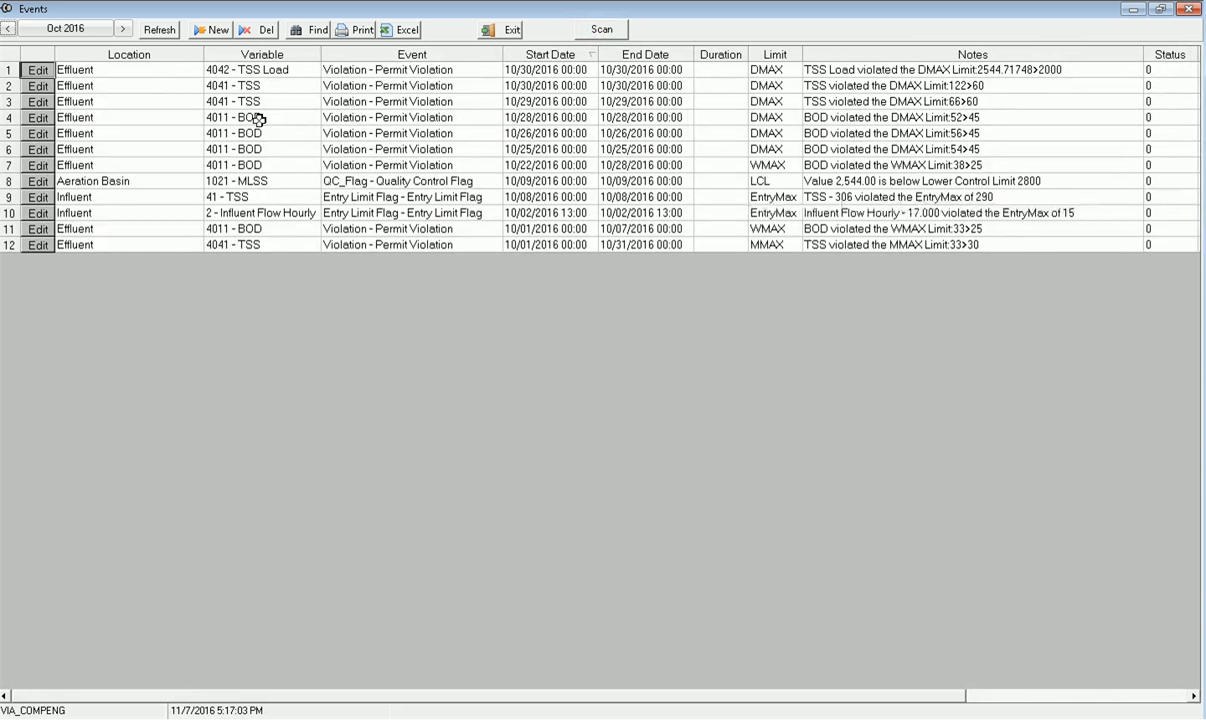
{"action": "mouse_move", "coordinate": [297, 99]}
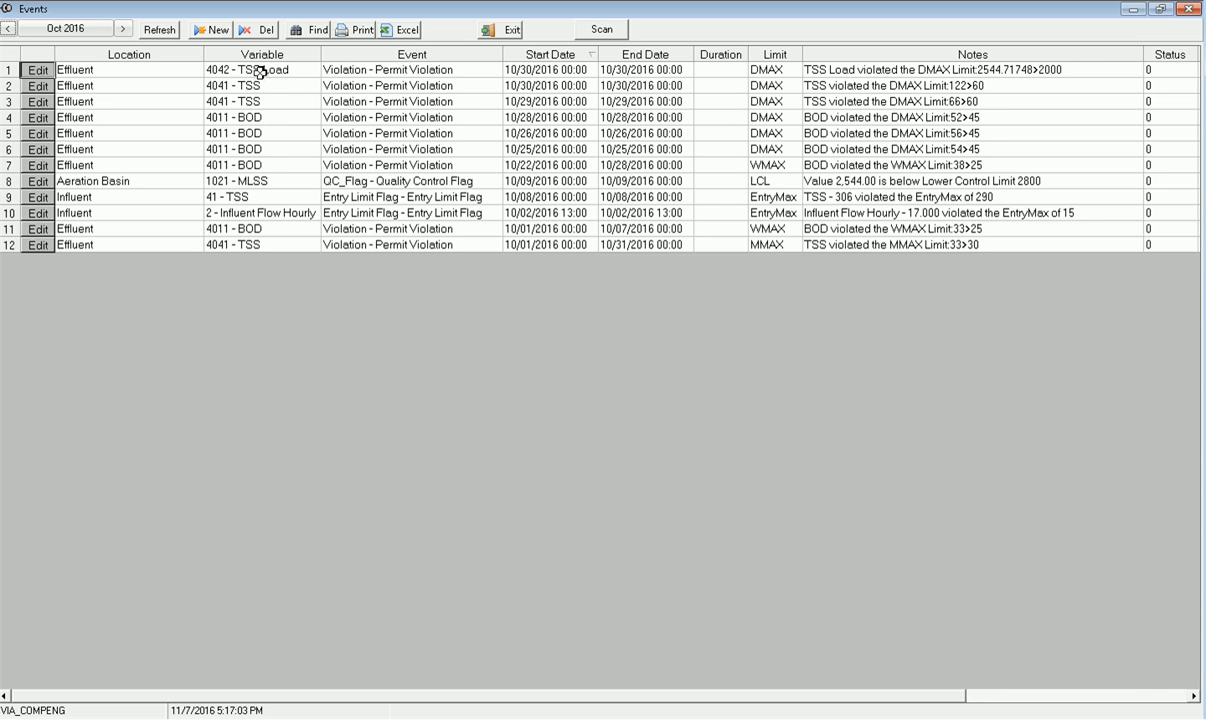
{"action": "left_click", "coordinate": [260, 69]}
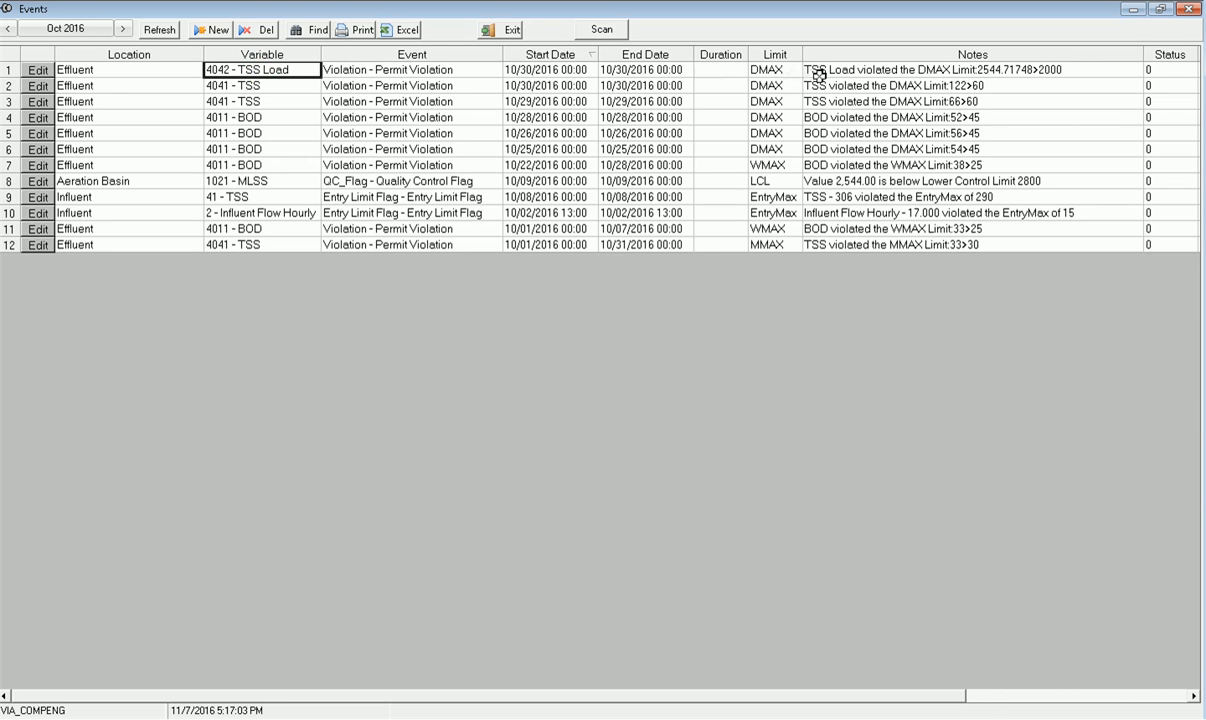
{"action": "mouse_move", "coordinate": [1020, 76]}
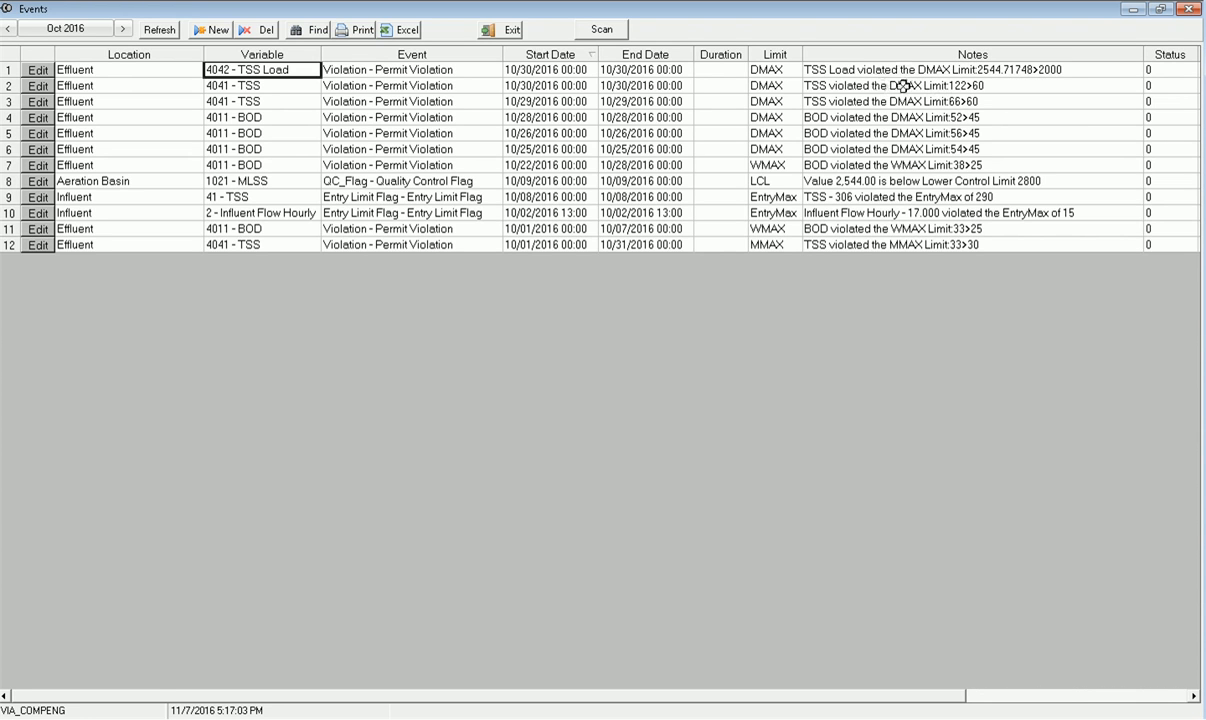
{"action": "mouse_move", "coordinate": [667, 93]}
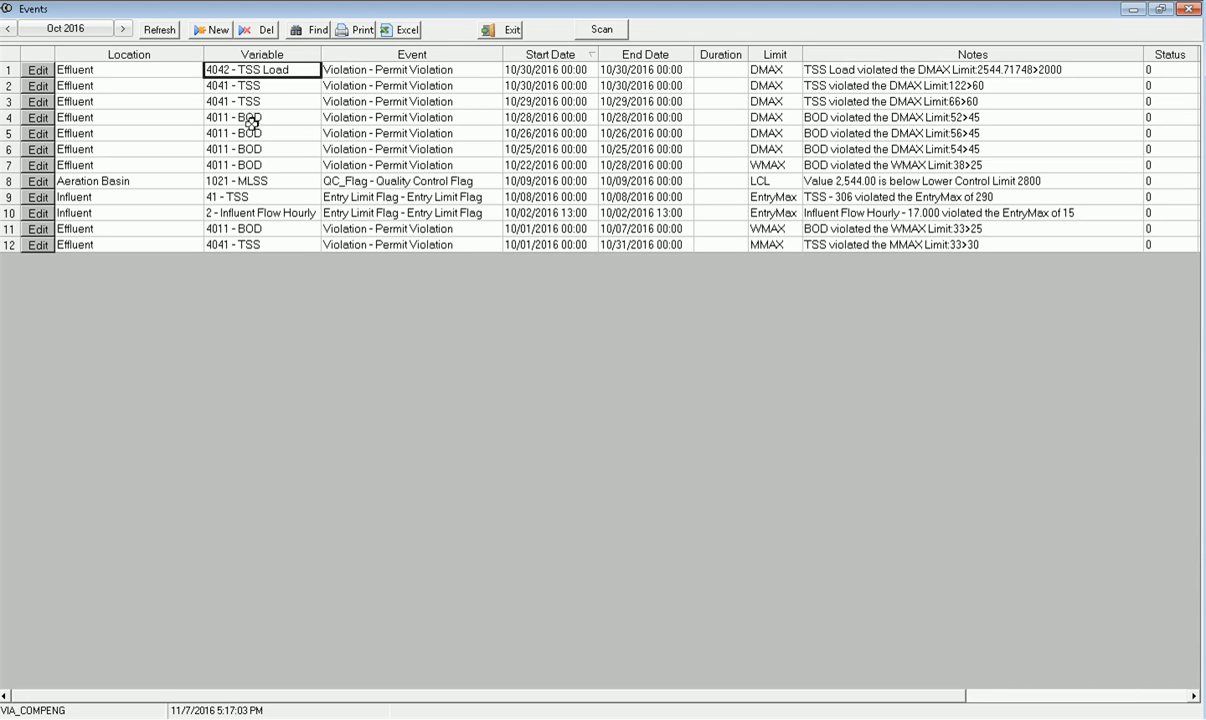
{"action": "left_click", "coordinate": [261, 181]}
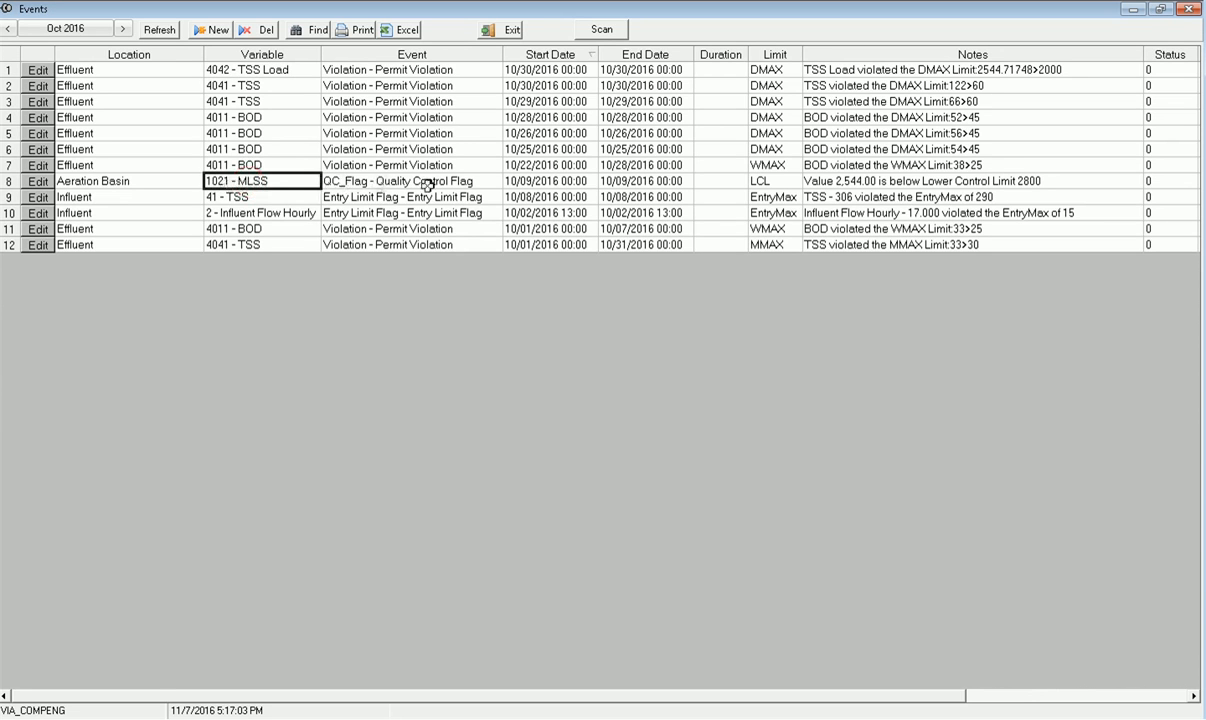
{"action": "left_click", "coordinate": [547, 181]}
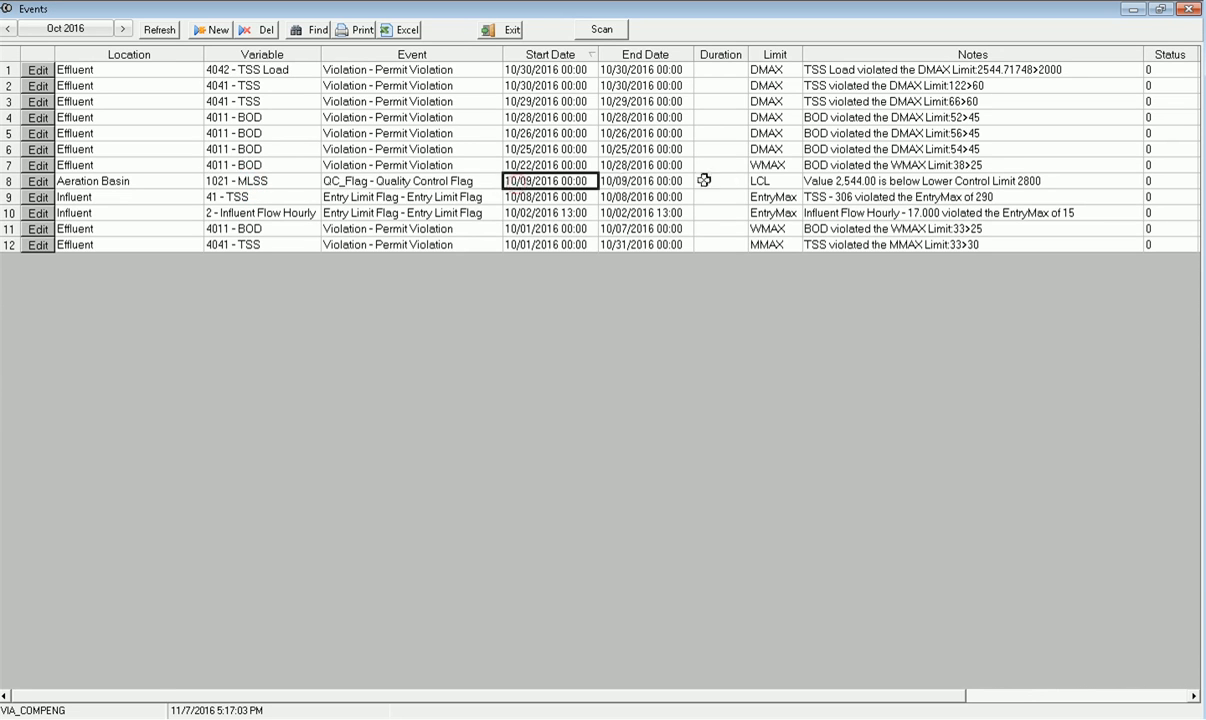
{"action": "mouse_move", "coordinate": [843, 182]}
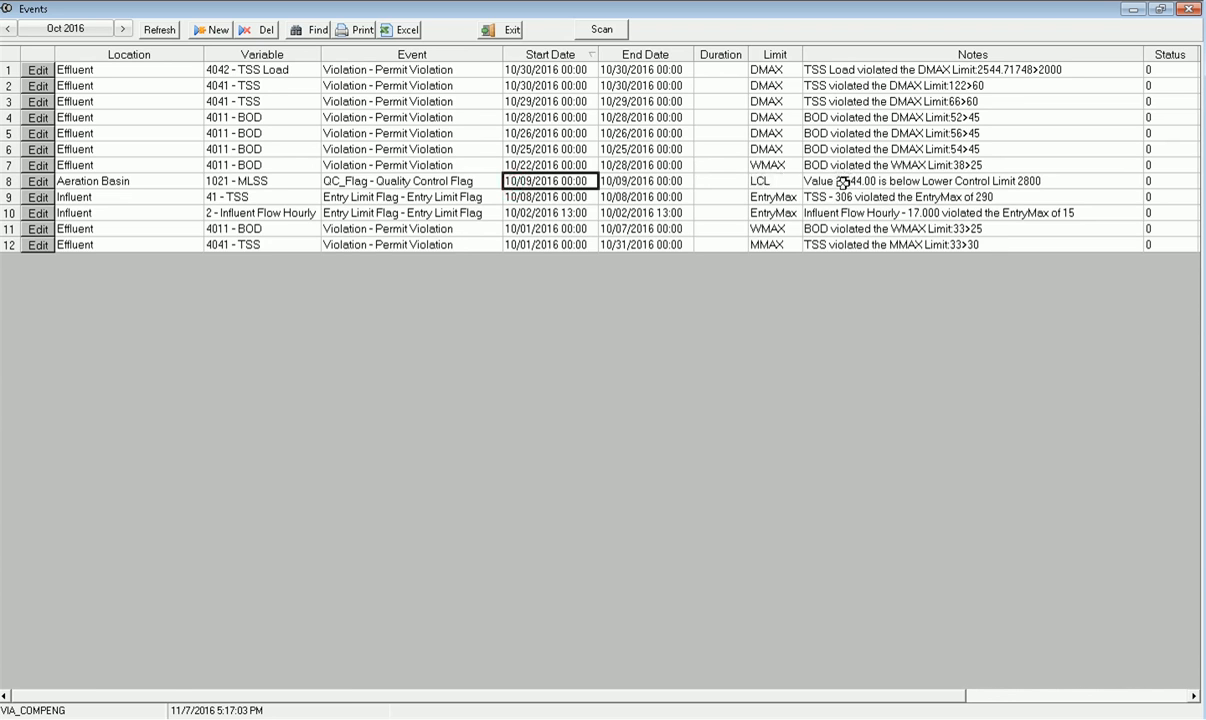
{"action": "mouse_move", "coordinate": [827, 186]}
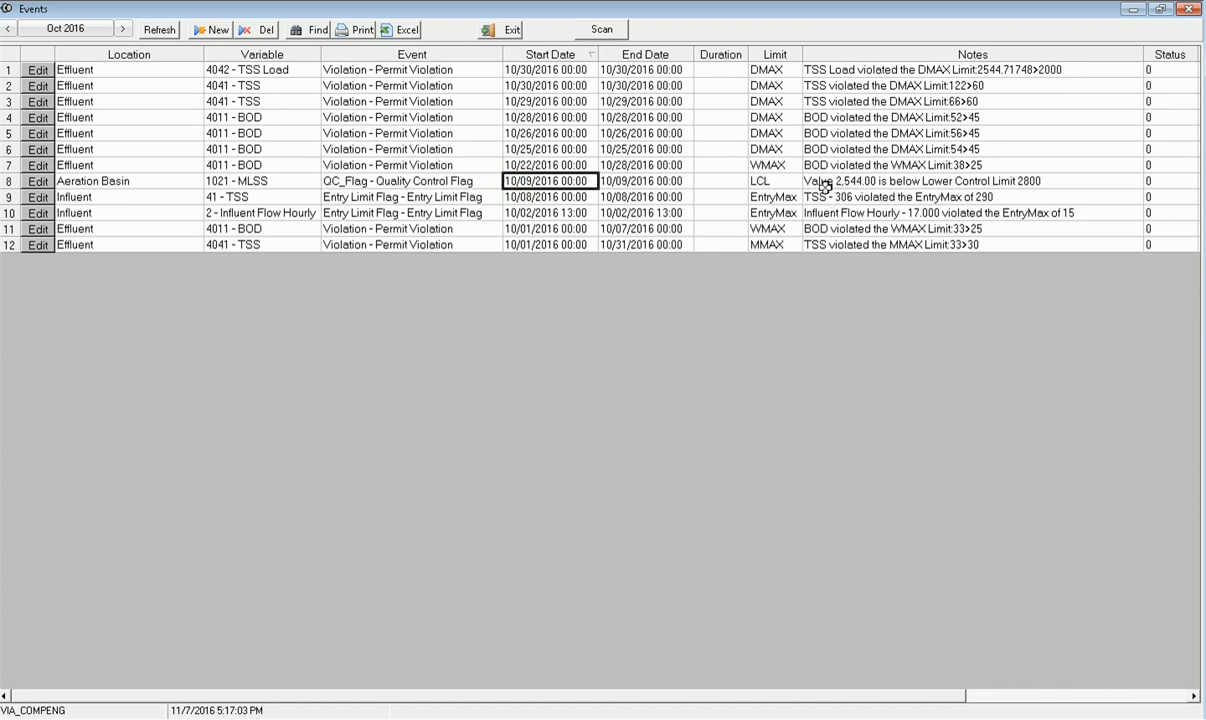
{"action": "mouse_move", "coordinate": [850, 188]}
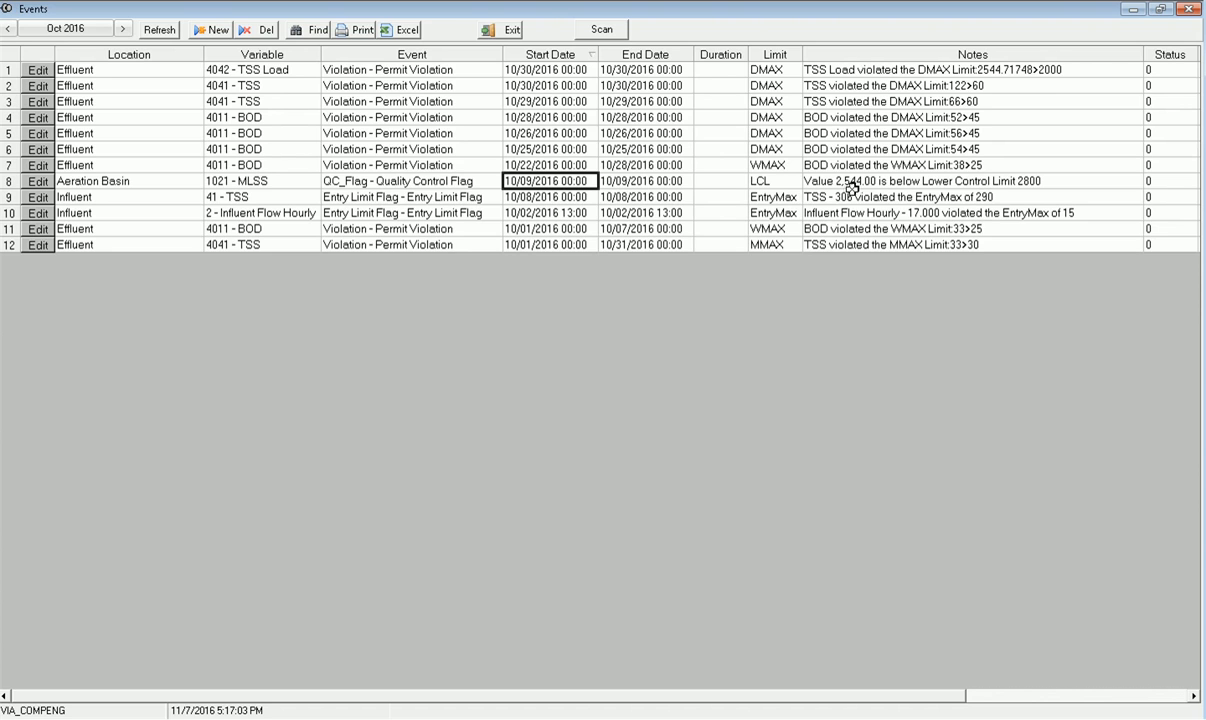
{"action": "mouse_move", "coordinate": [948, 189]}
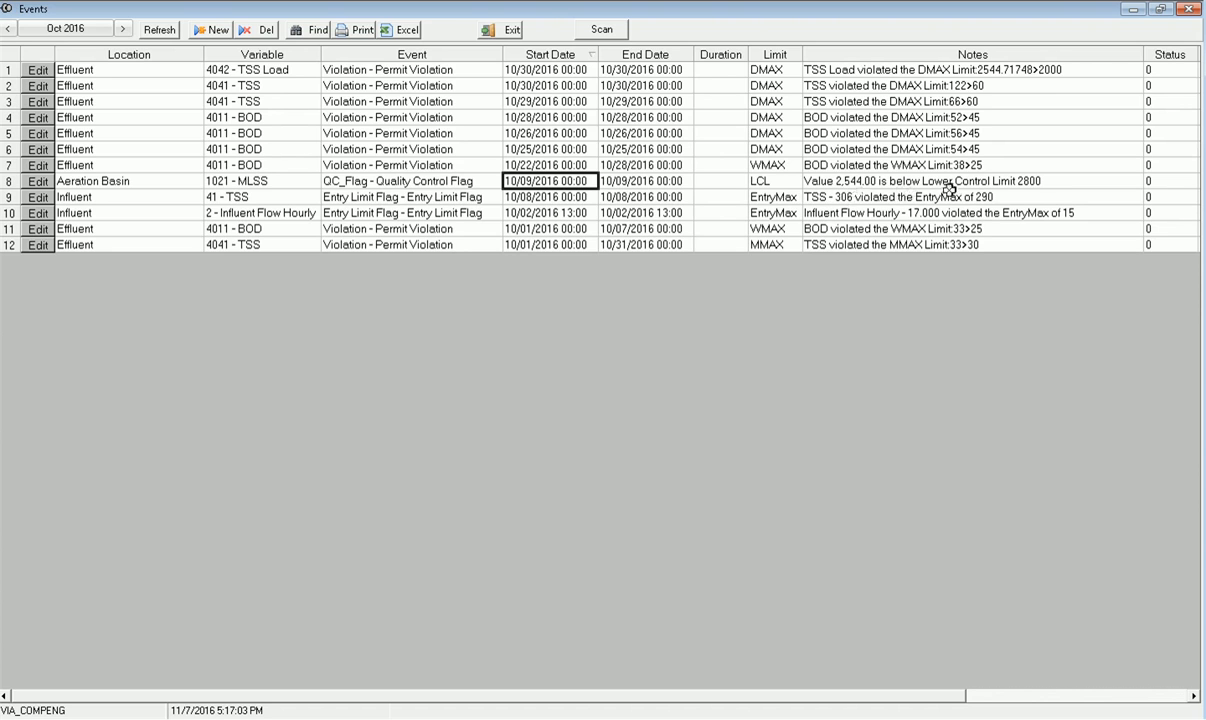
{"action": "mouse_move", "coordinate": [452, 181]}
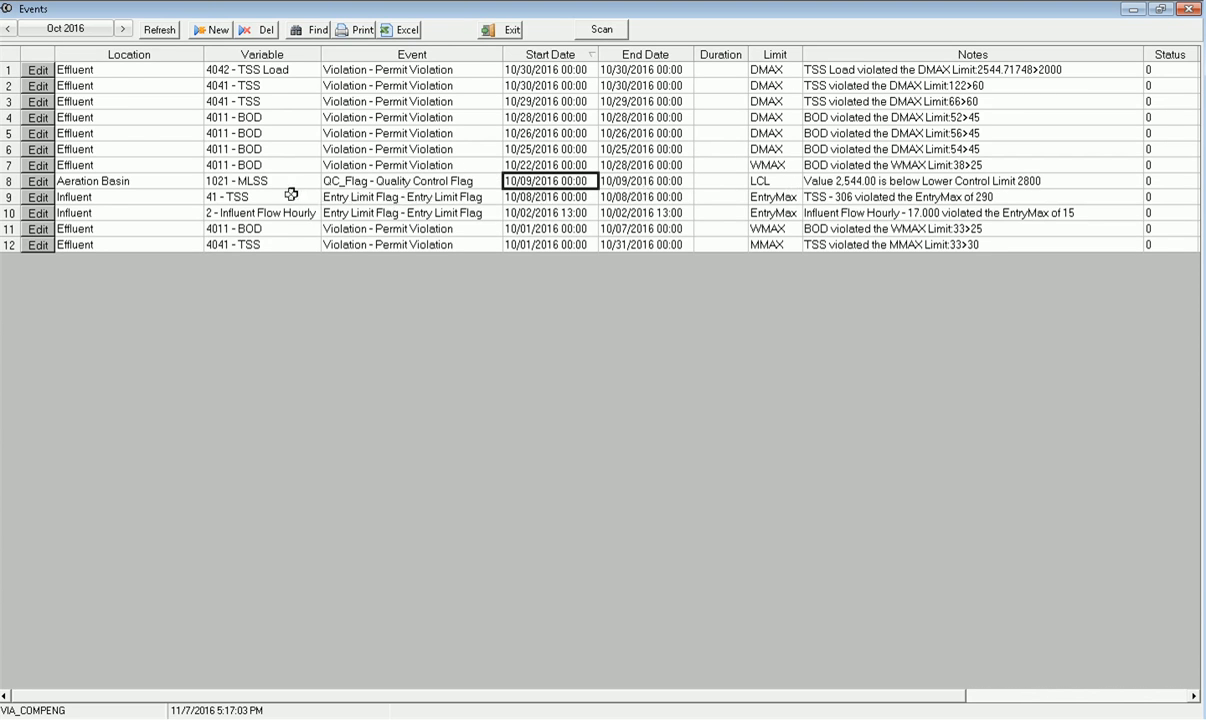
Step: Read the influent TSS entry-limit flag note, then flip to September 2016 and back to October
{"action": "left_click", "coordinate": [261, 212]}
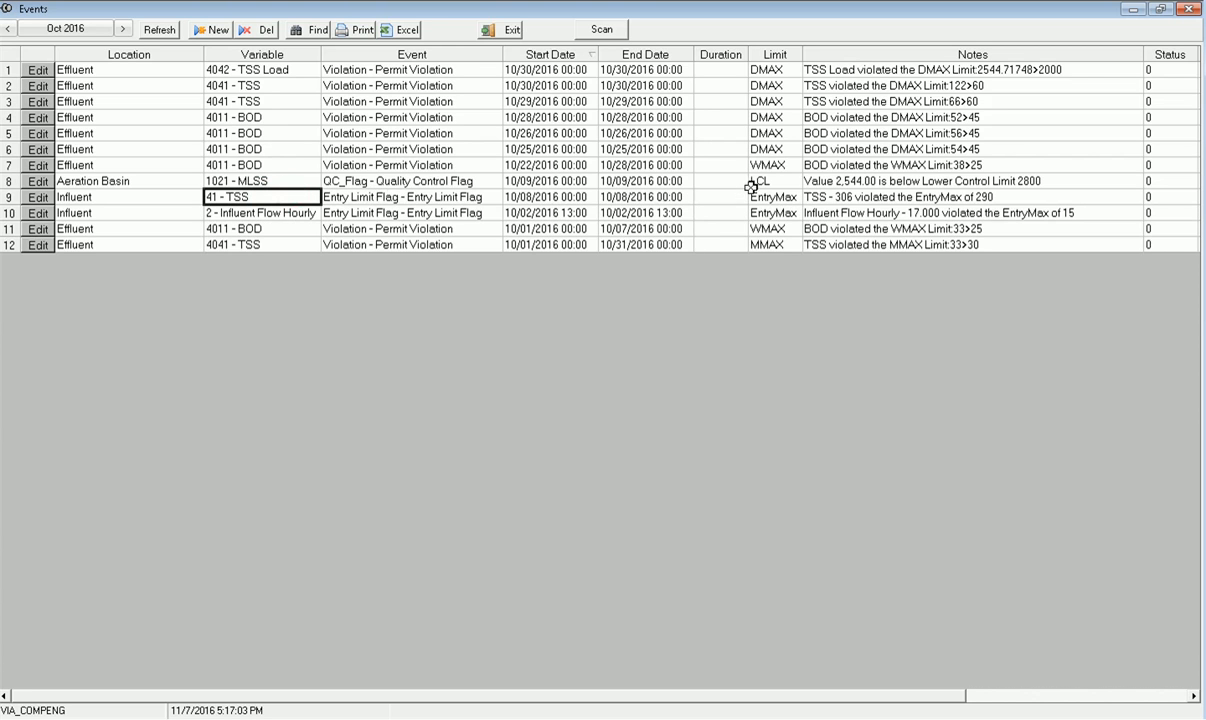
{"action": "left_click", "coordinate": [970, 196]}
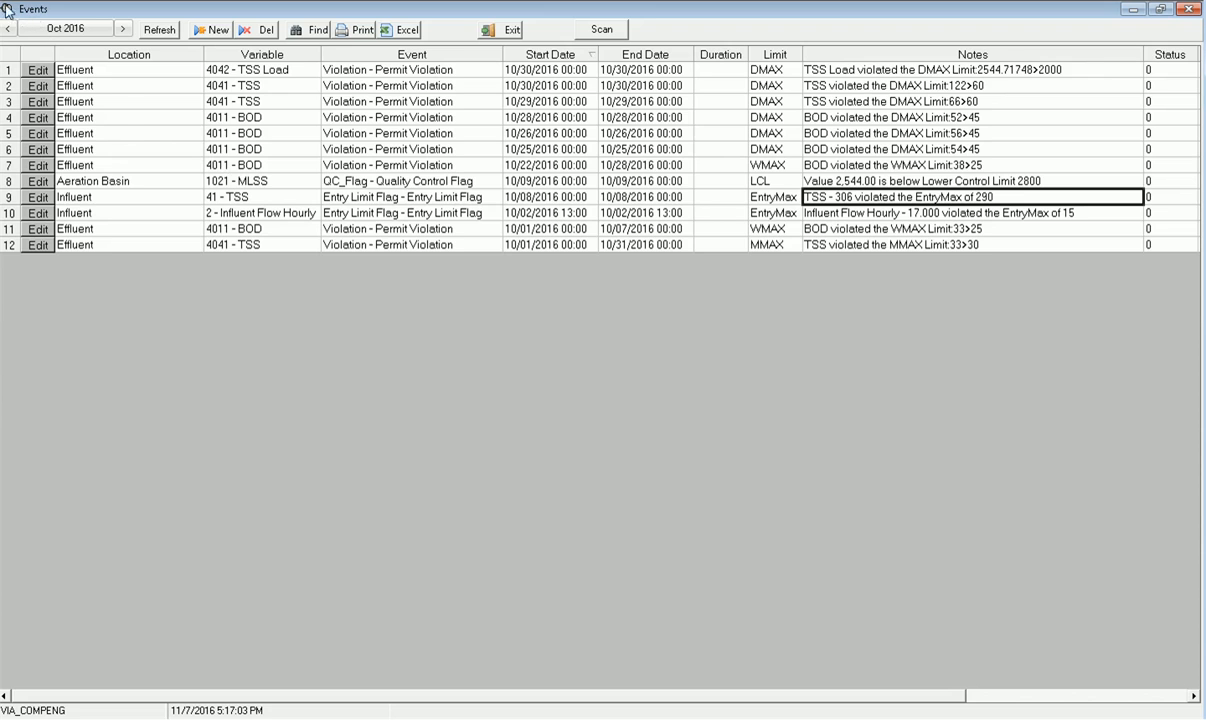
{"action": "left_click", "coordinate": [8, 28]}
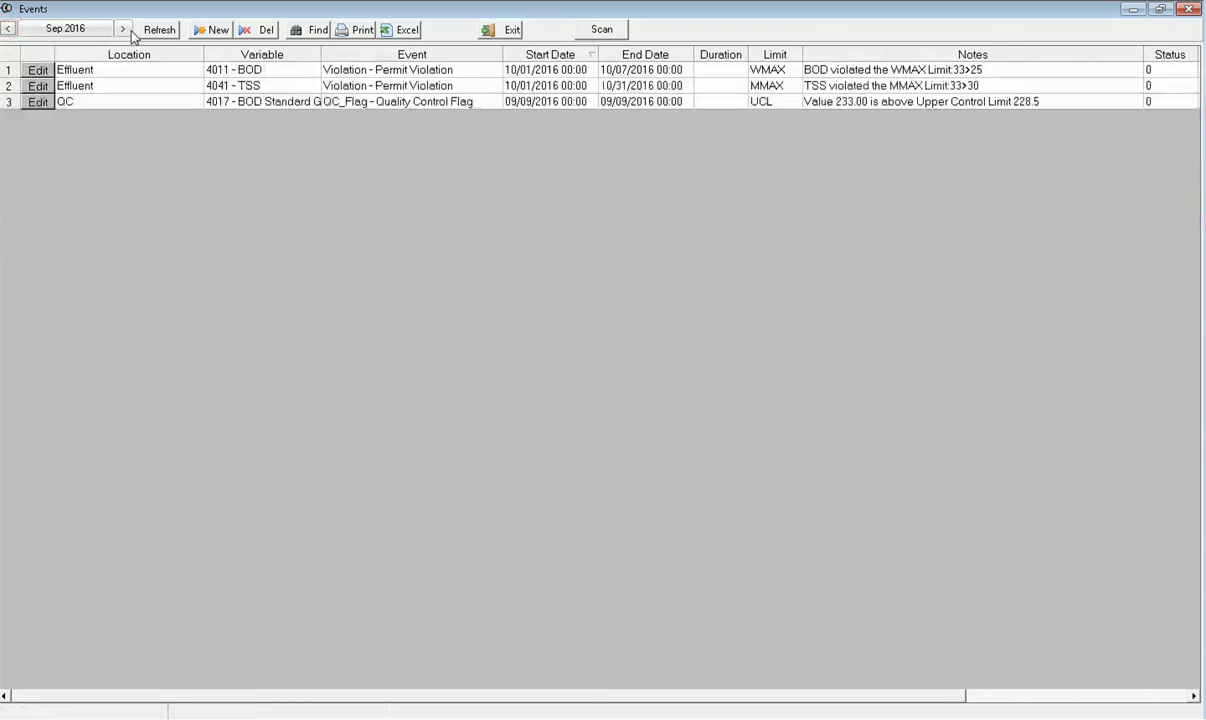
{"action": "left_click", "coordinate": [122, 28]}
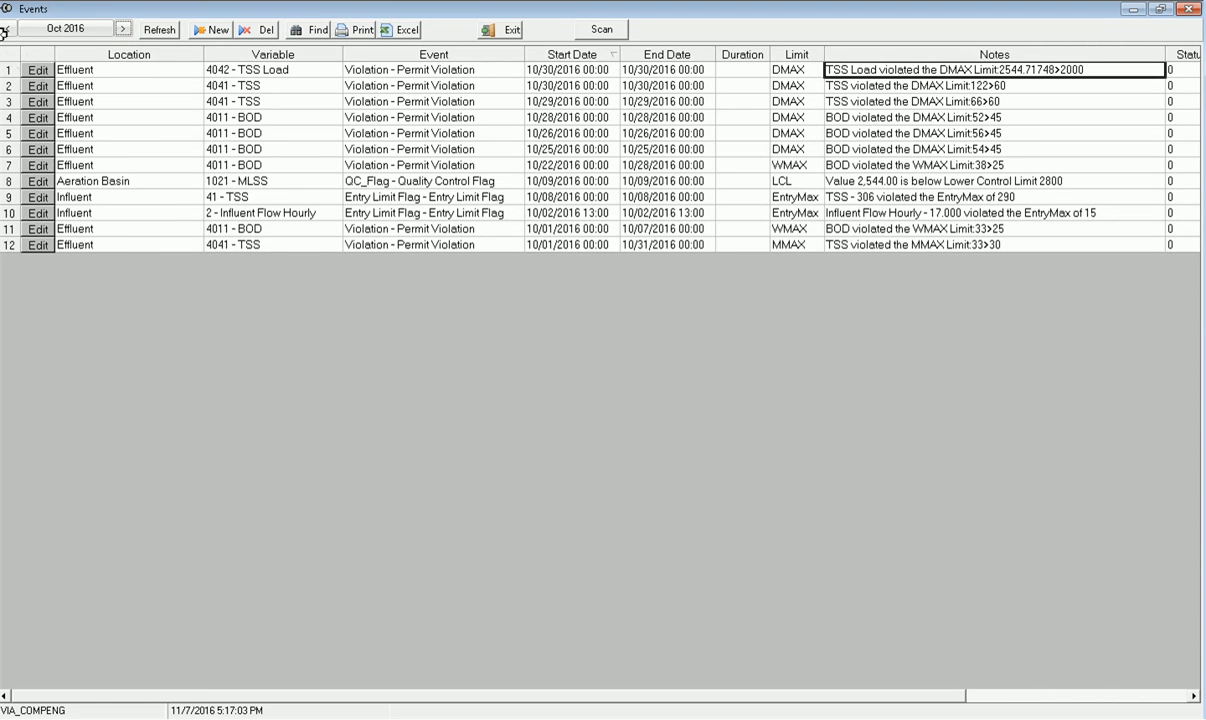
Step: Close the event log and filter Output Reports by 'Violation' to find Event Violation Report
{"action": "left_click", "coordinate": [504, 29]}
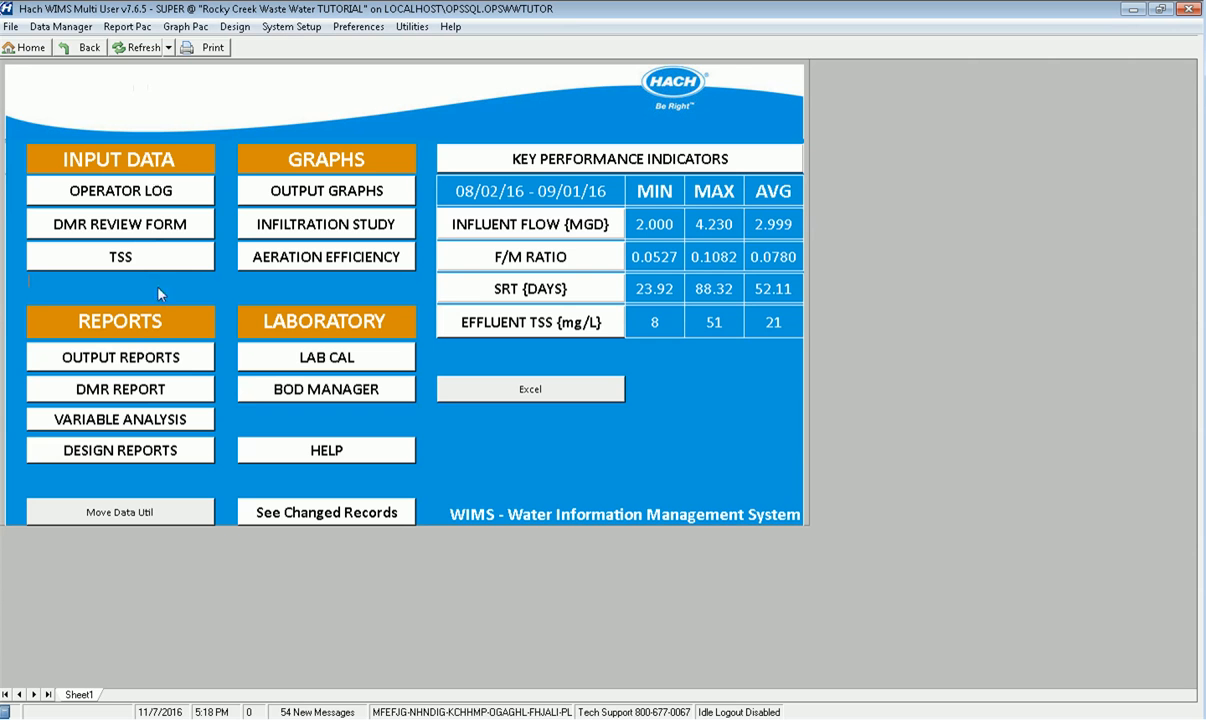
{"action": "left_click", "coordinate": [120, 357]}
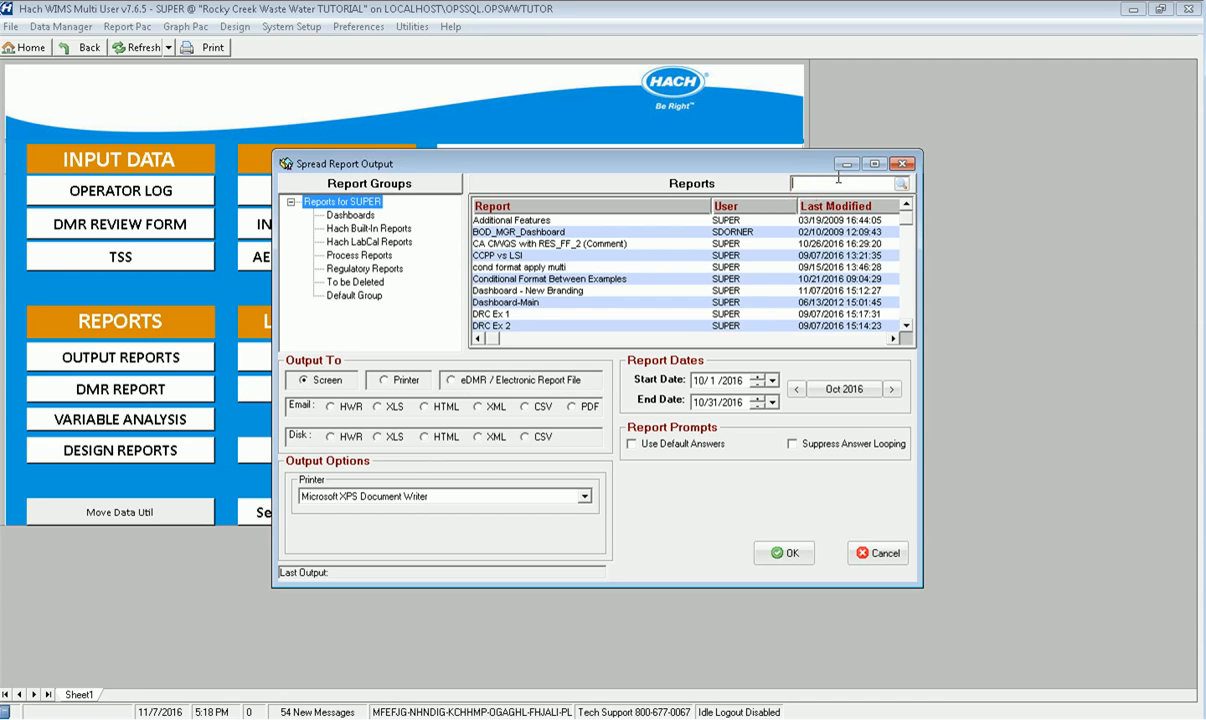
{"action": "type", "text": "Violation"}
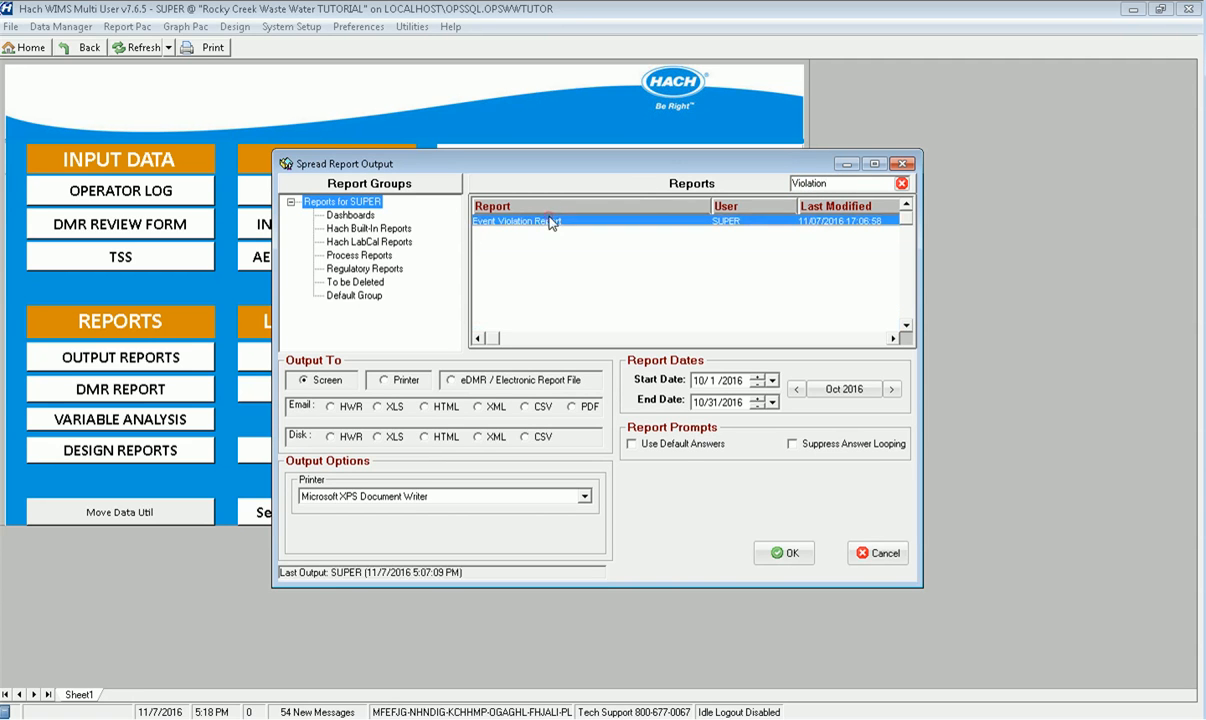
{"action": "mouse_move", "coordinate": [773, 595]}
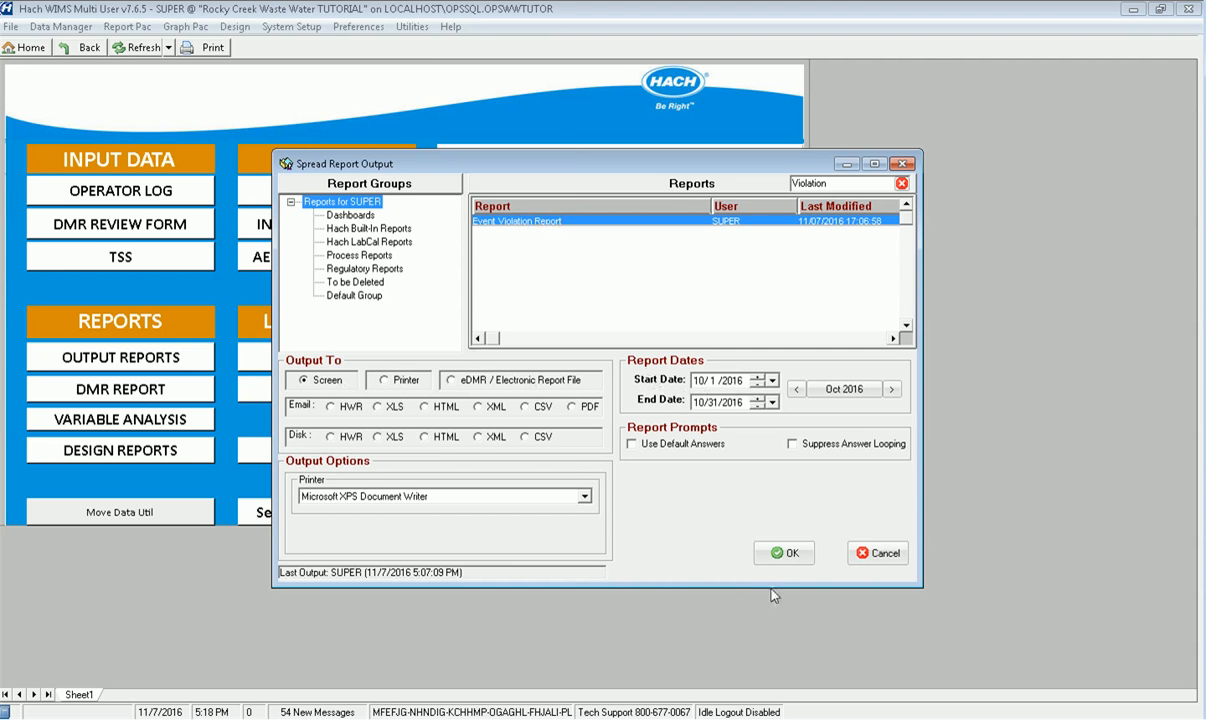
Step: Run the October 2016 Event Violation Report, listing the BOD and TSS permit violations on screen
{"action": "left_click", "coordinate": [784, 552]}
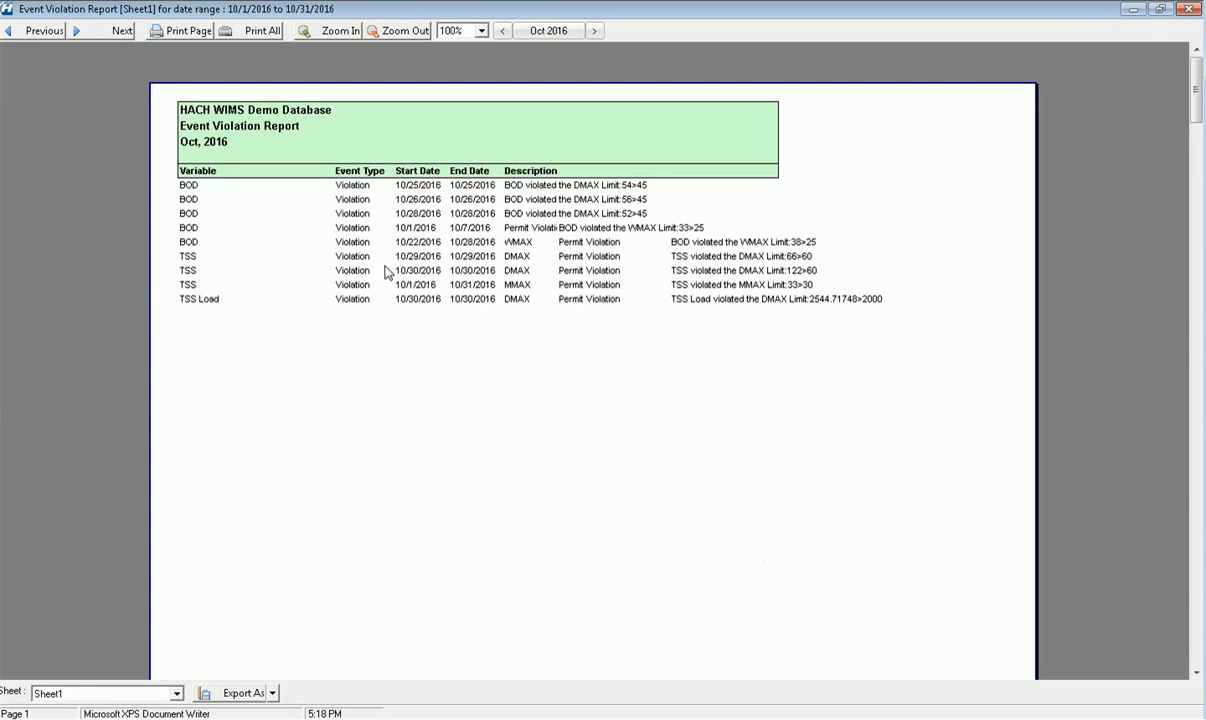
{"action": "mouse_move", "coordinate": [594, 346]}
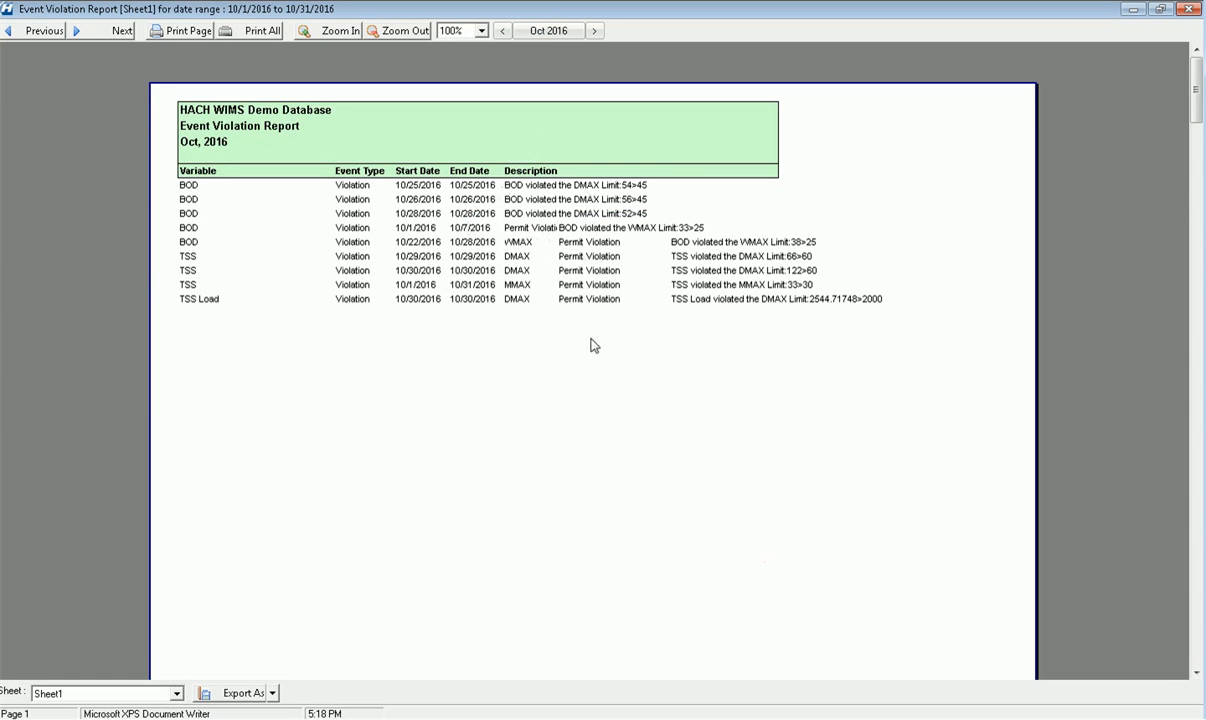
{"action": "mouse_move", "coordinate": [531, 251]}
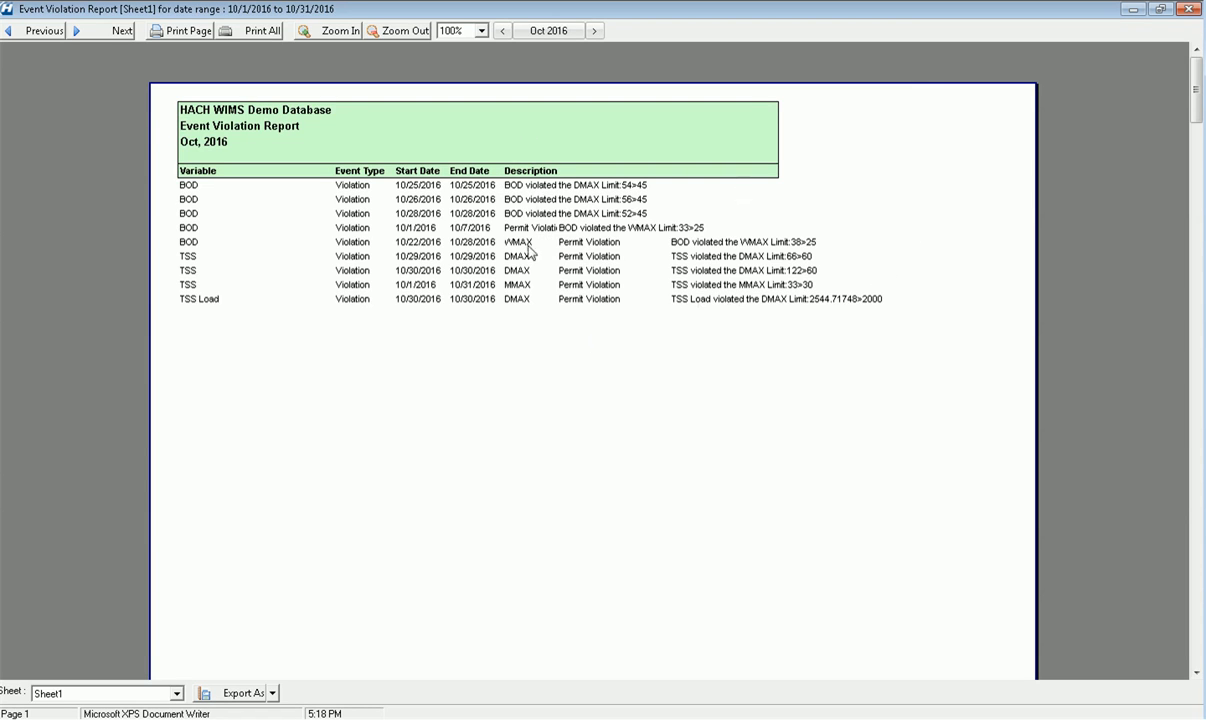
{"action": "mouse_move", "coordinate": [560, 277]}
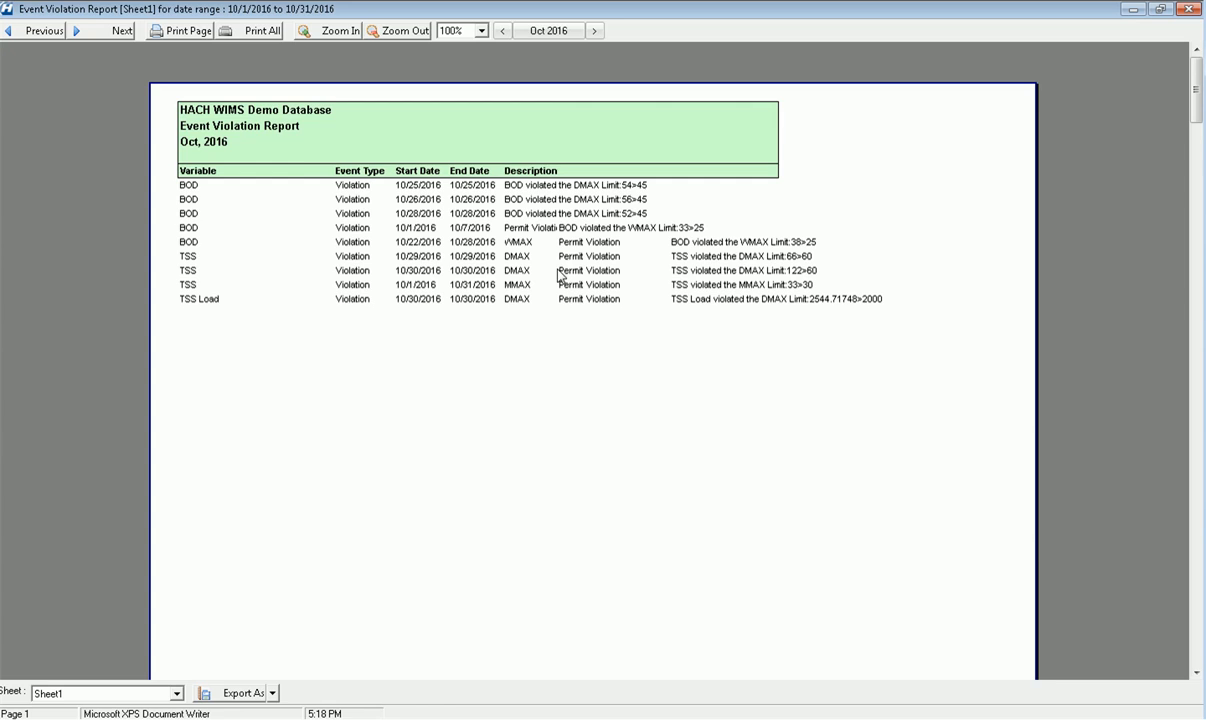
{"action": "mouse_move", "coordinate": [362, 321]}
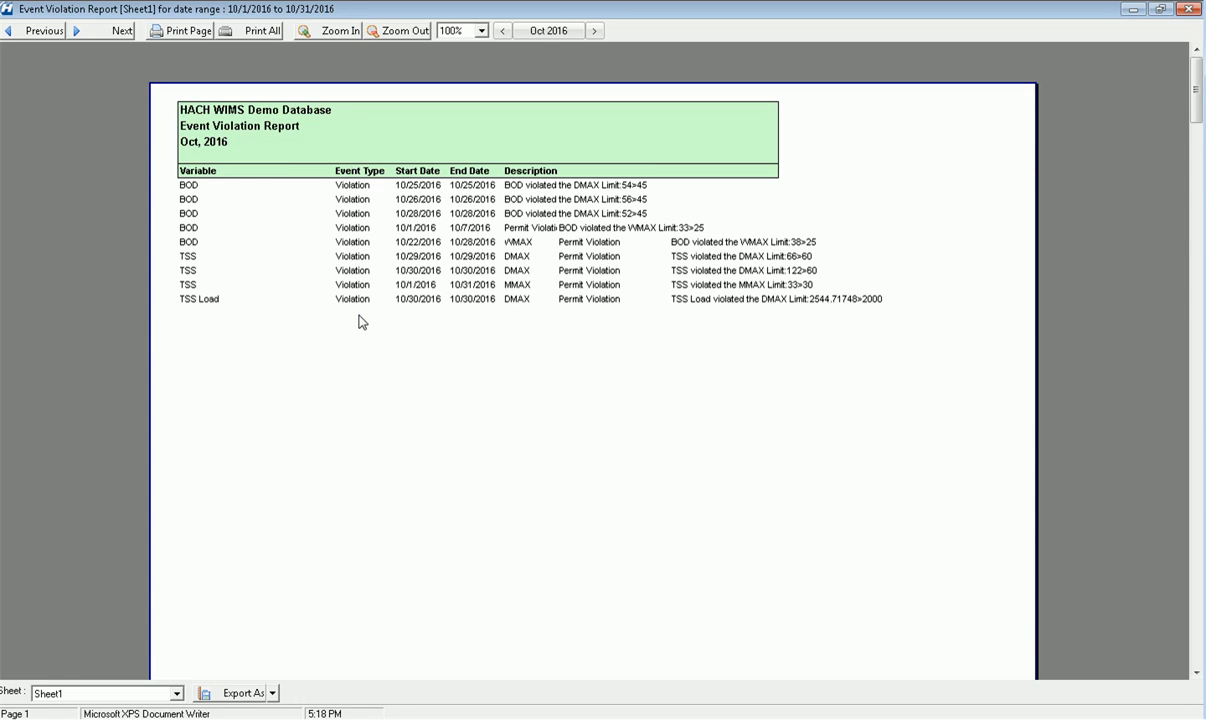
{"action": "mouse_move", "coordinate": [243, 128]}
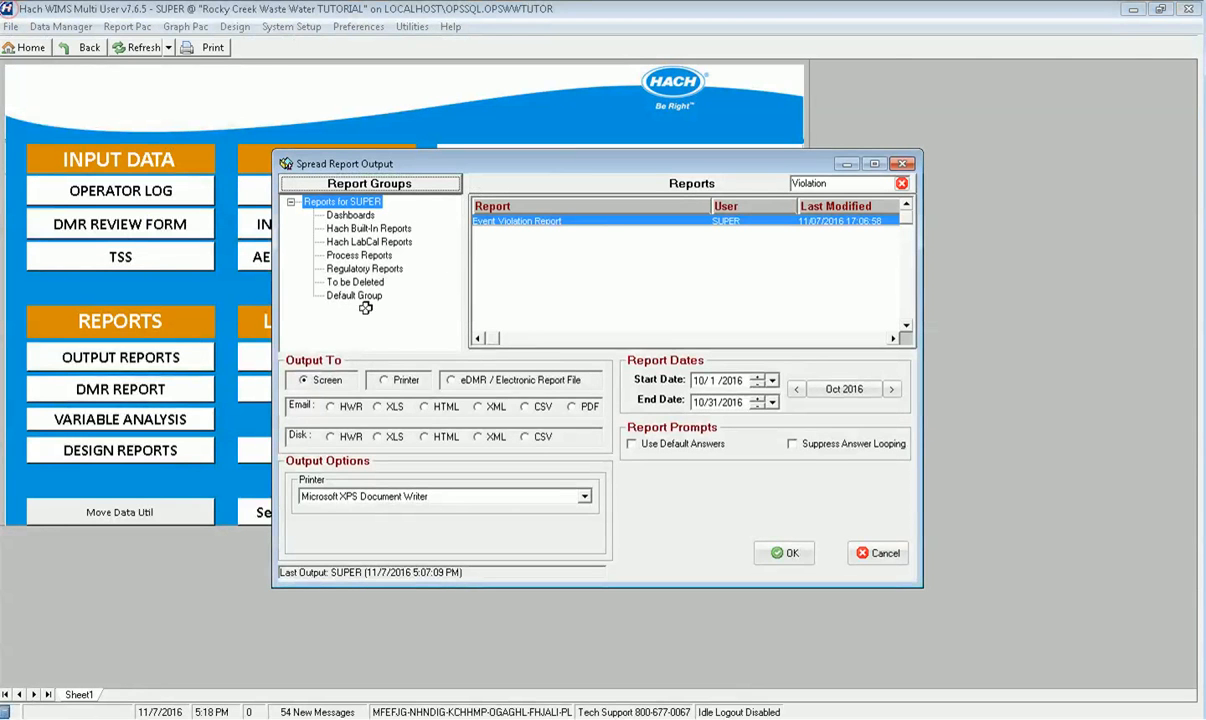
{"action": "mouse_move", "coordinate": [323, 335]}
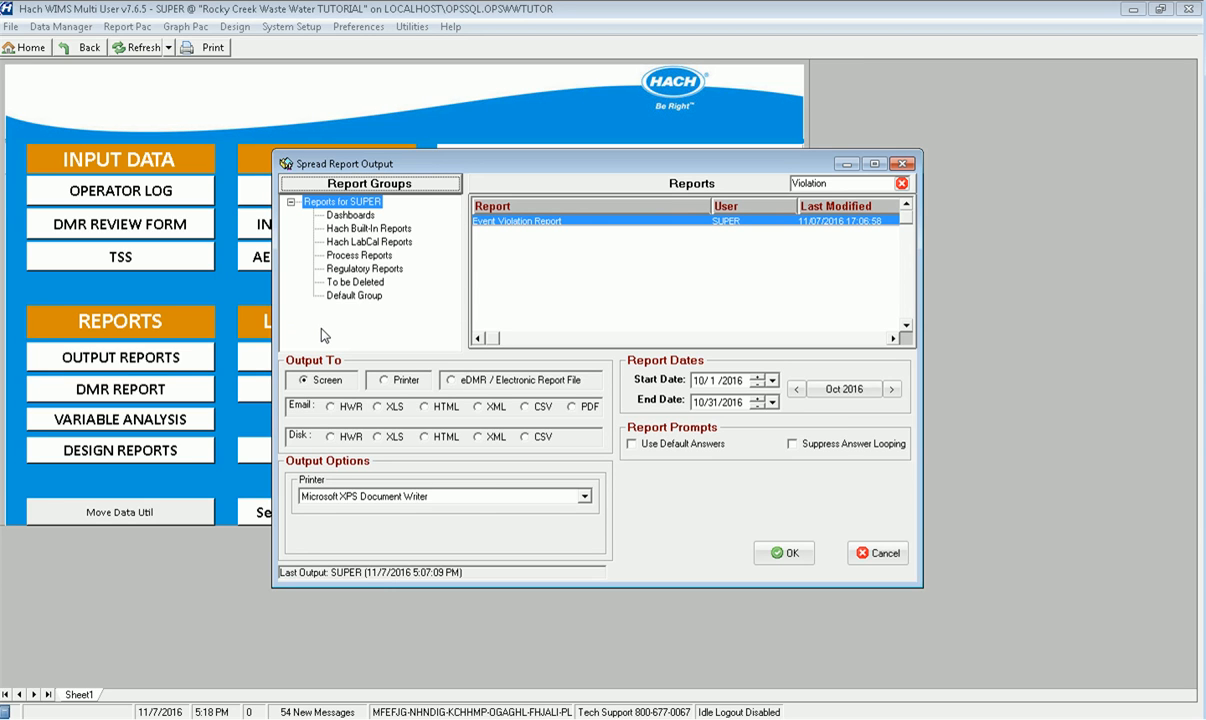
{"action": "mouse_move", "coordinate": [858, 553]}
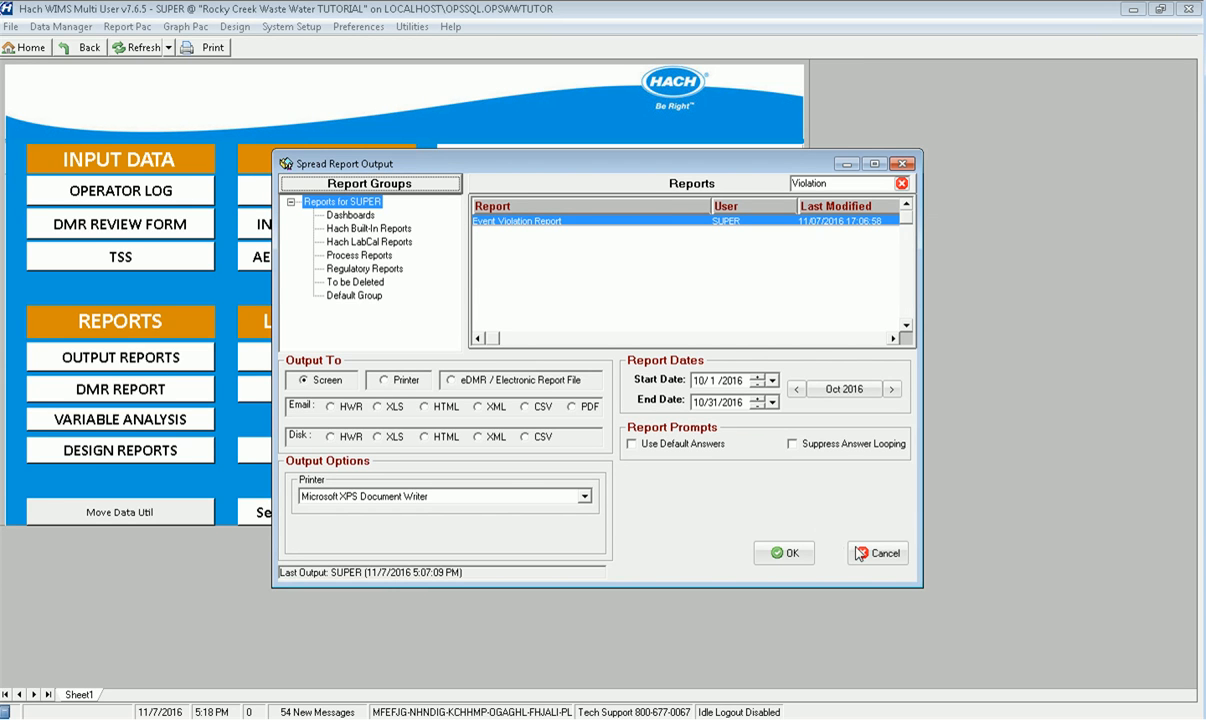
Step: Cancel the Spread Report Output dialog and bring up the System Setup menu
{"action": "left_click", "coordinate": [877, 553]}
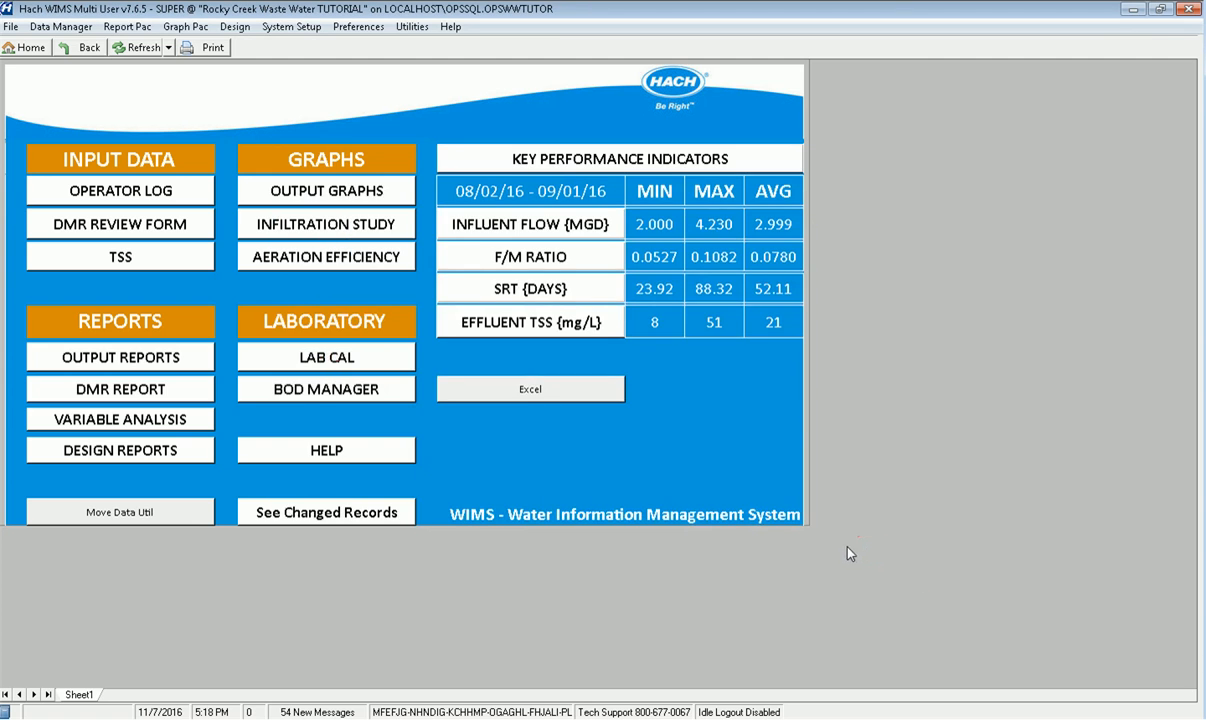
{"action": "mouse_move", "coordinate": [294, 83]}
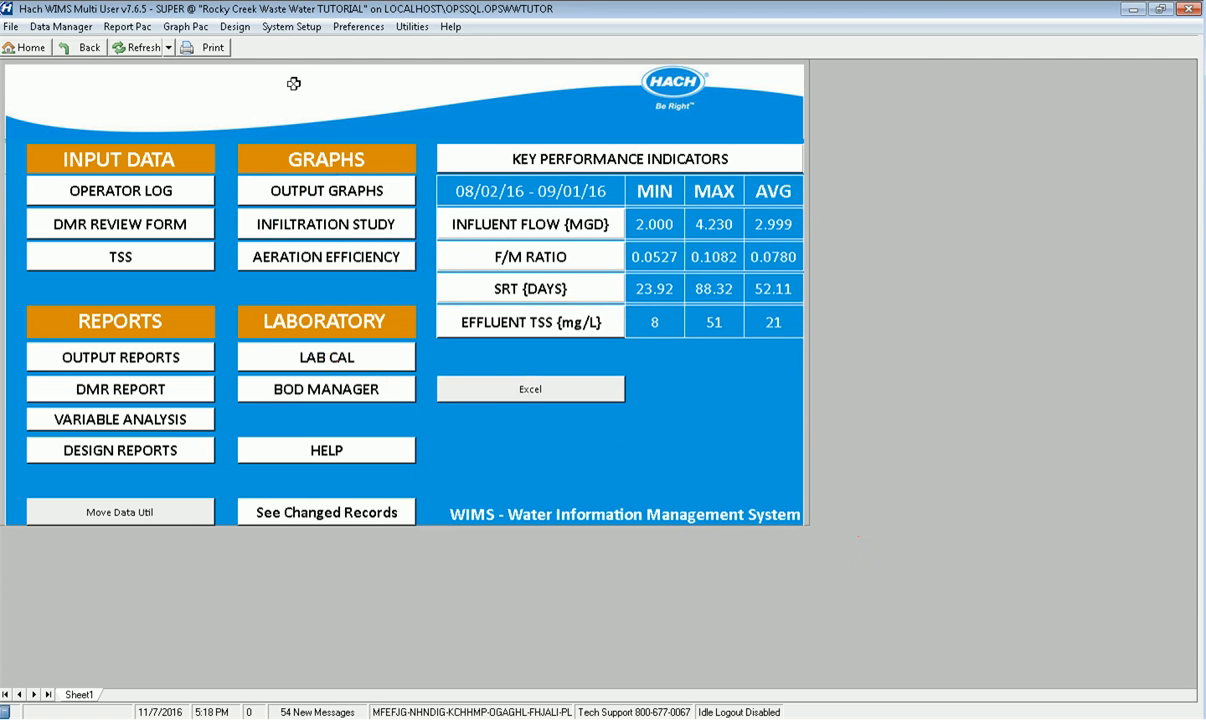
{"action": "left_click", "coordinate": [291, 26]}
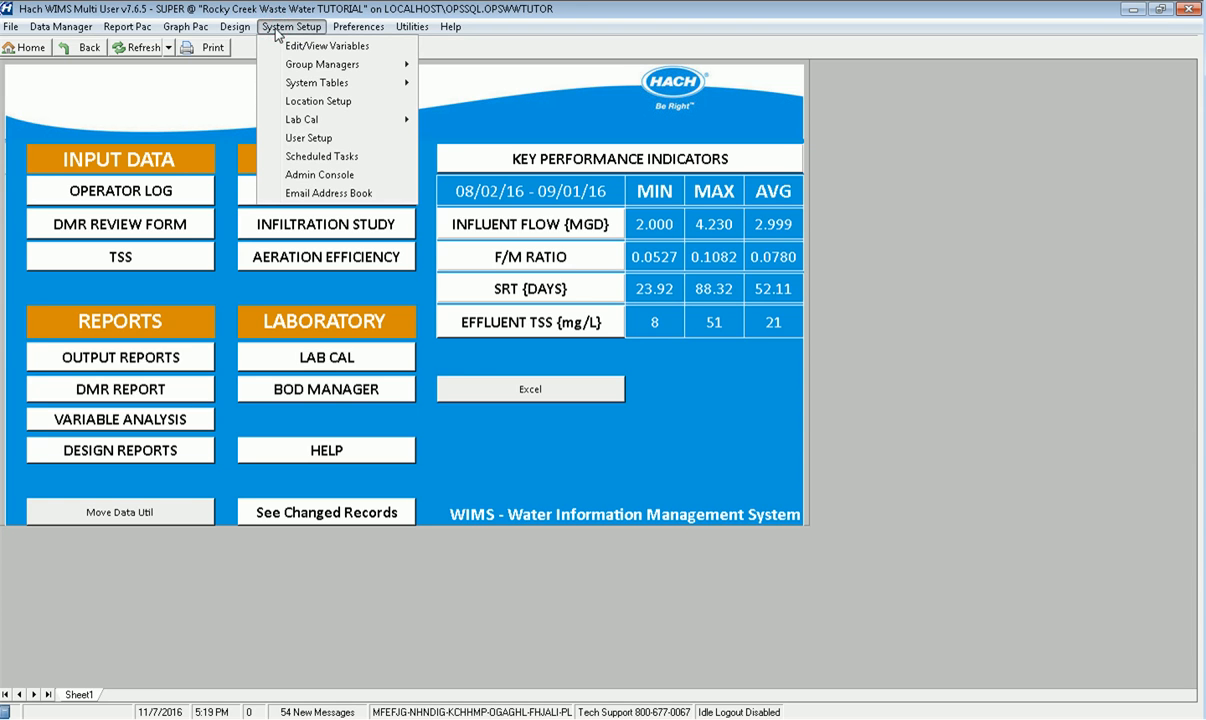
Step: Create a new scheduled task described as 'Daily Scan for Events'
{"action": "left_click", "coordinate": [322, 156]}
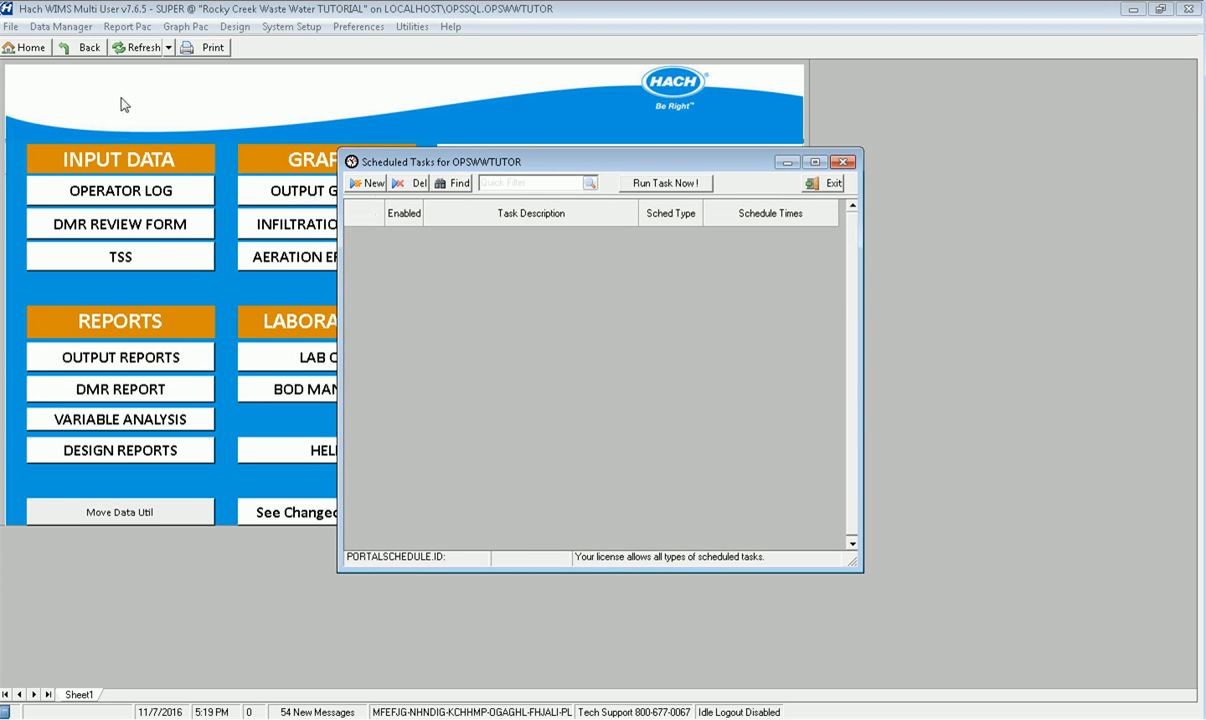
{"action": "mouse_move", "coordinate": [367, 188]}
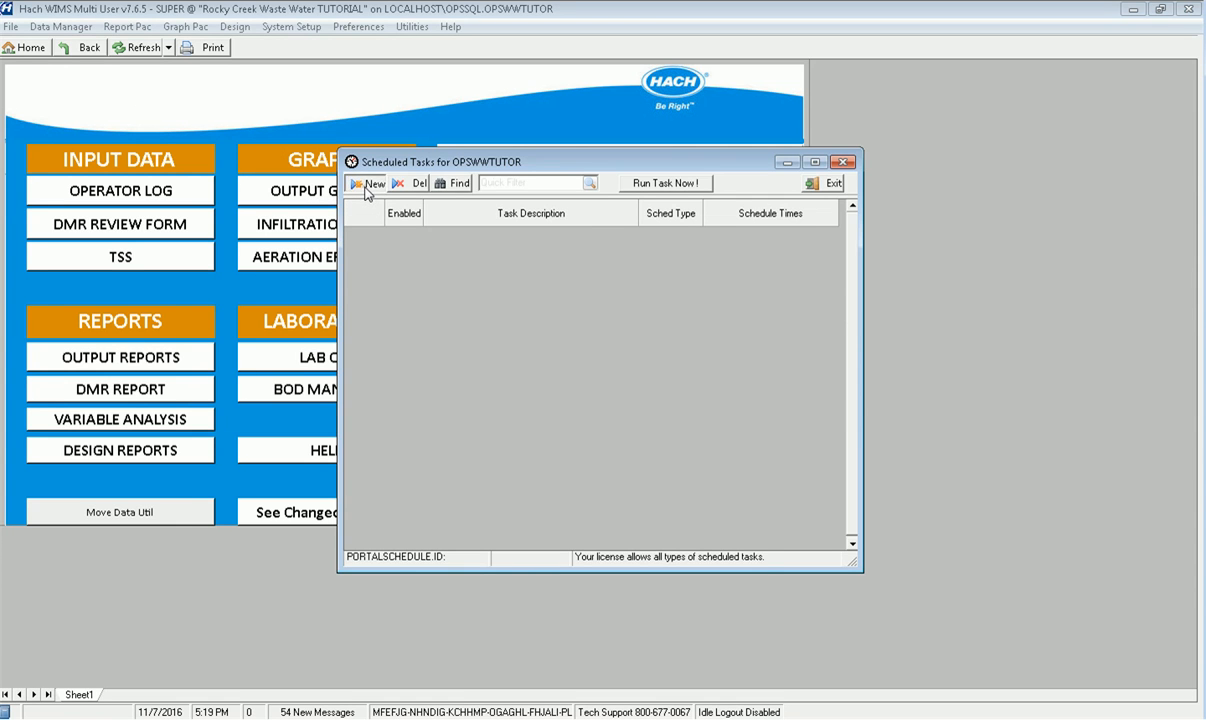
{"action": "left_click", "coordinate": [370, 183]}
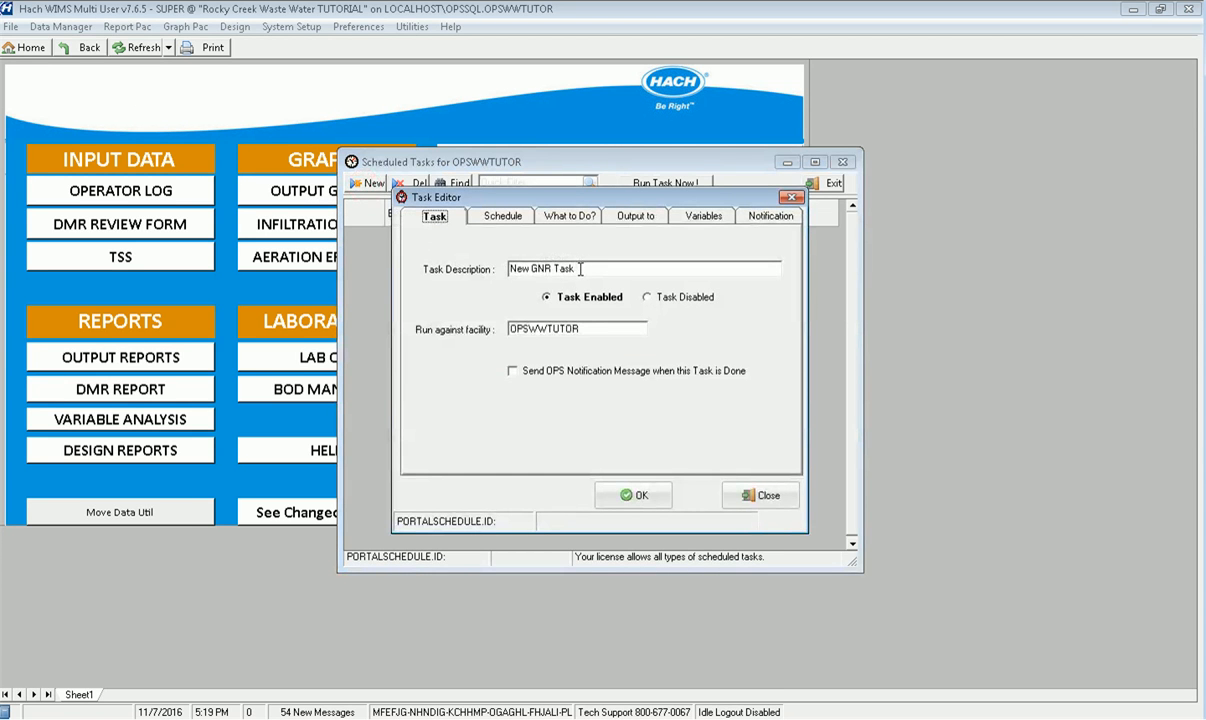
{"action": "triple_click", "coordinate": [645, 268]}
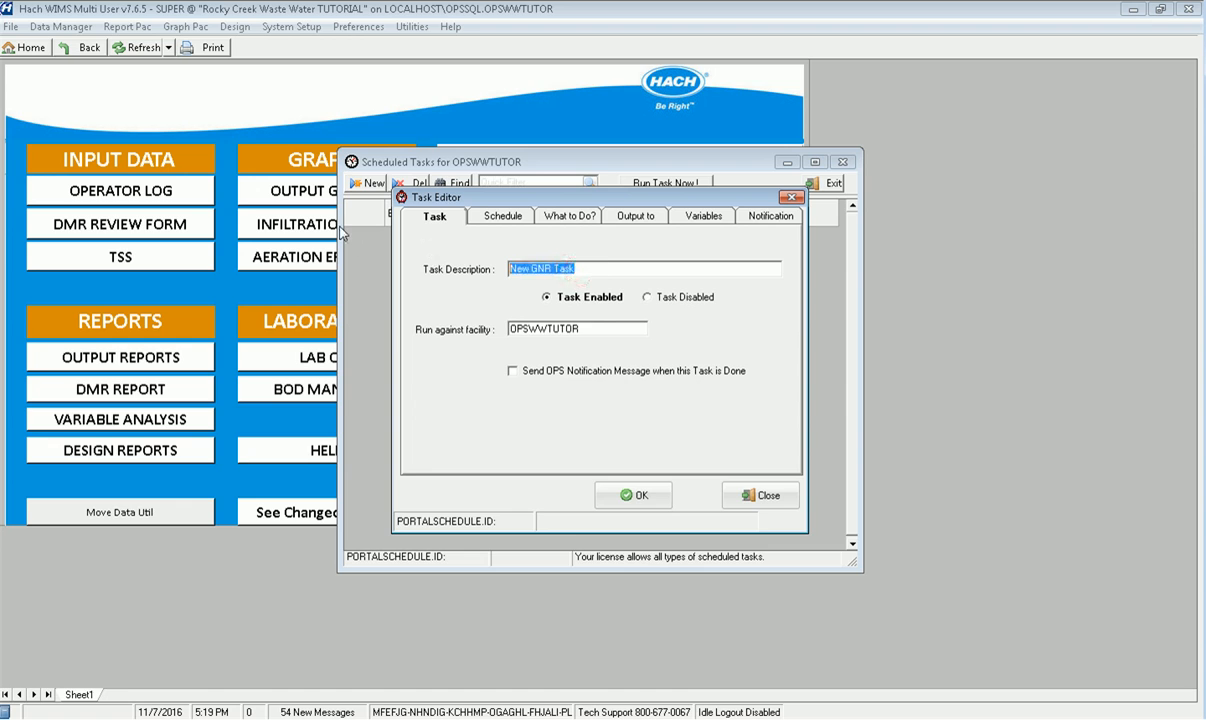
{"action": "type", "text": "D"}
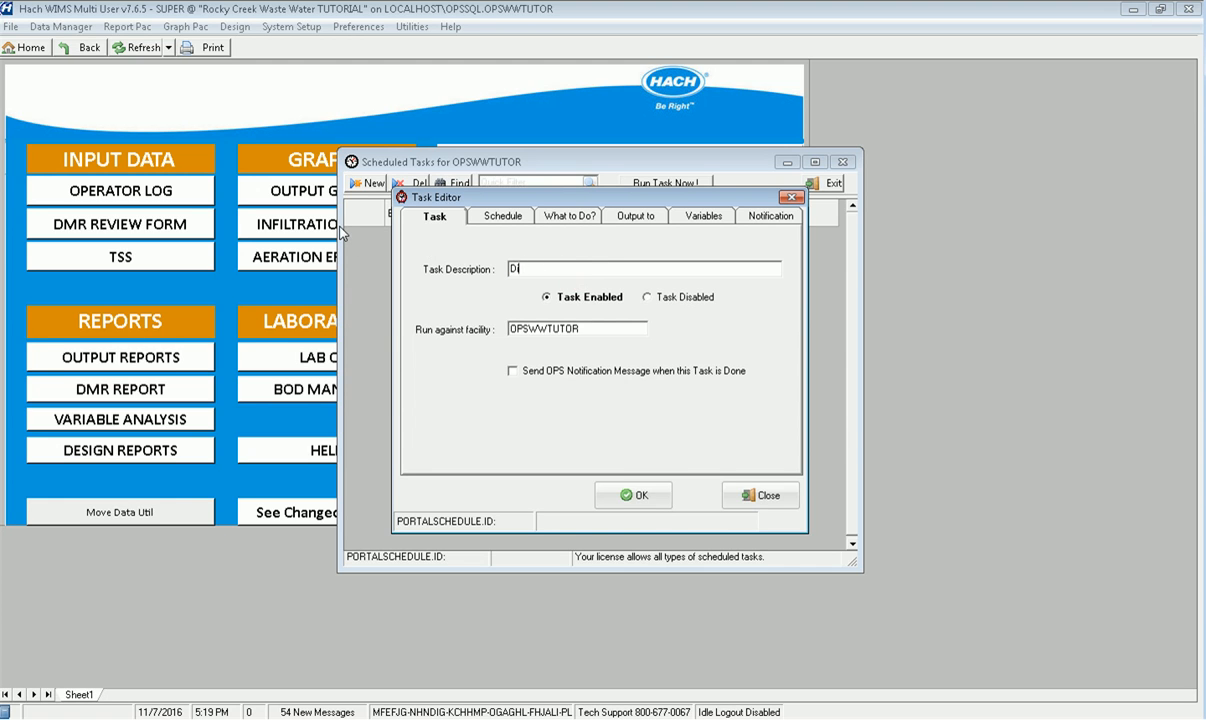
{"action": "type", "text": "aily Scan for Events"}
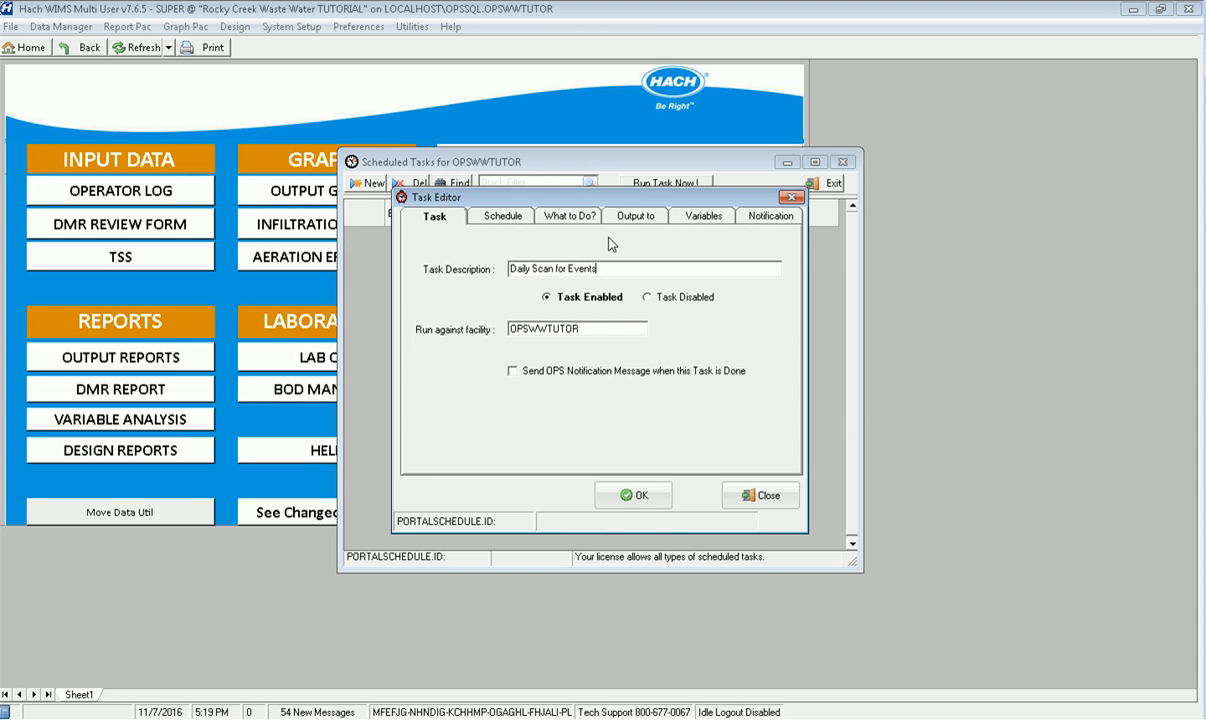
Step: Schedule the task to perform DAILY at 15 hours, 1 minute
{"action": "left_click", "coordinate": [502, 216]}
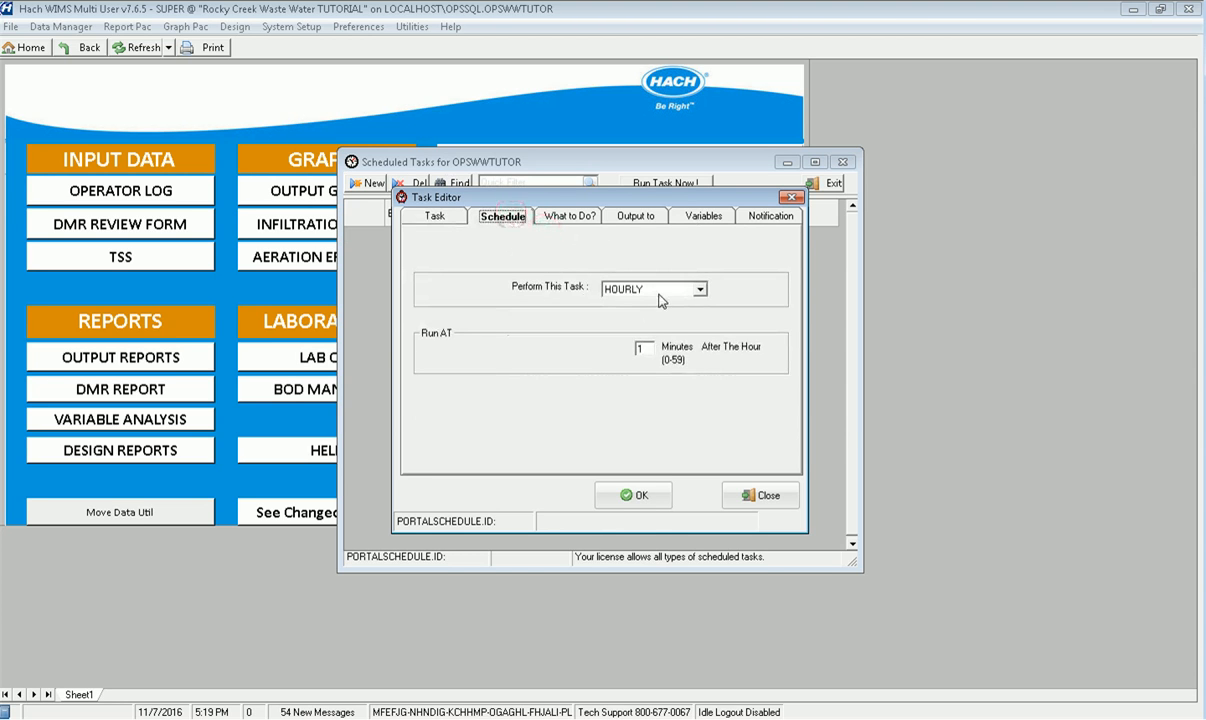
{"action": "left_click", "coordinate": [700, 289]}
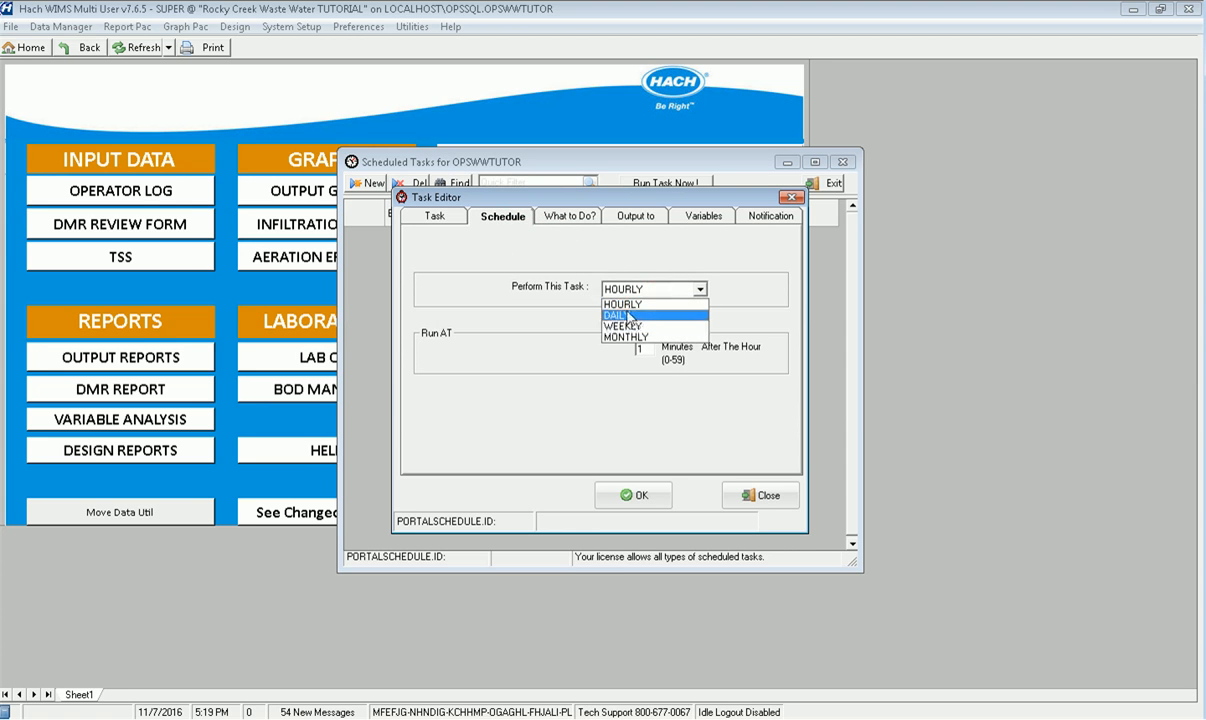
{"action": "left_click", "coordinate": [615, 315]}
{"action": "type", "text": "15"}
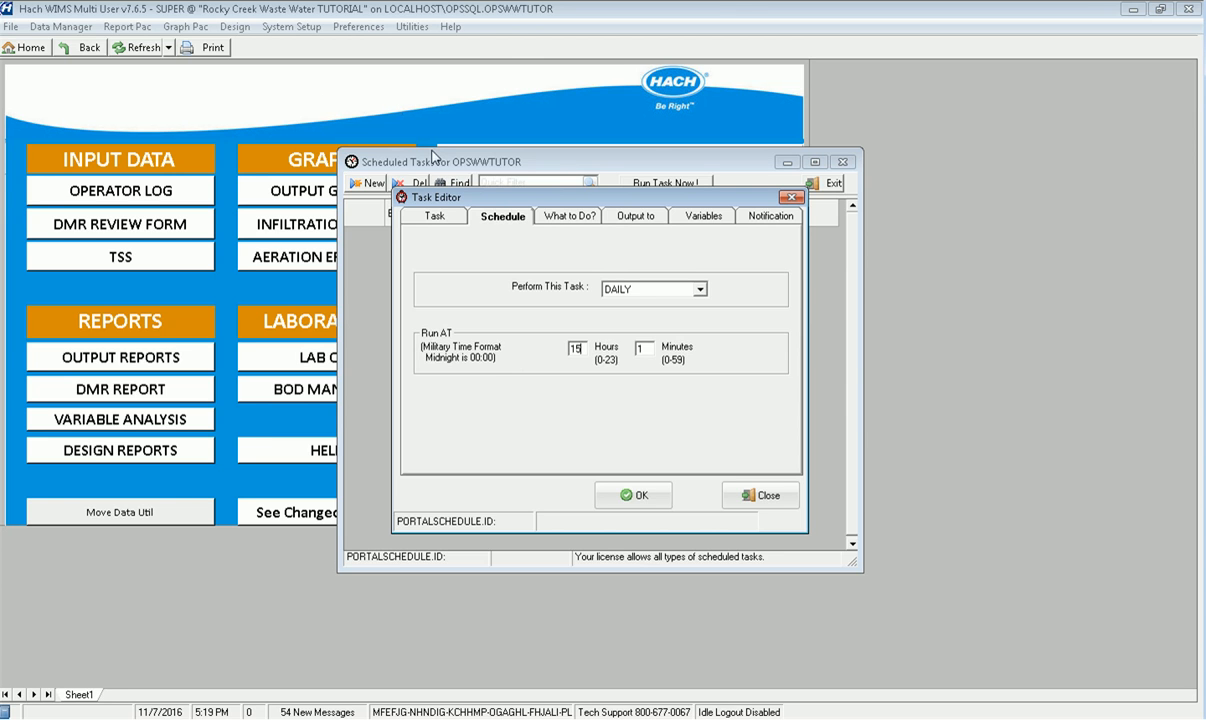
{"action": "mouse_move", "coordinate": [567, 217]}
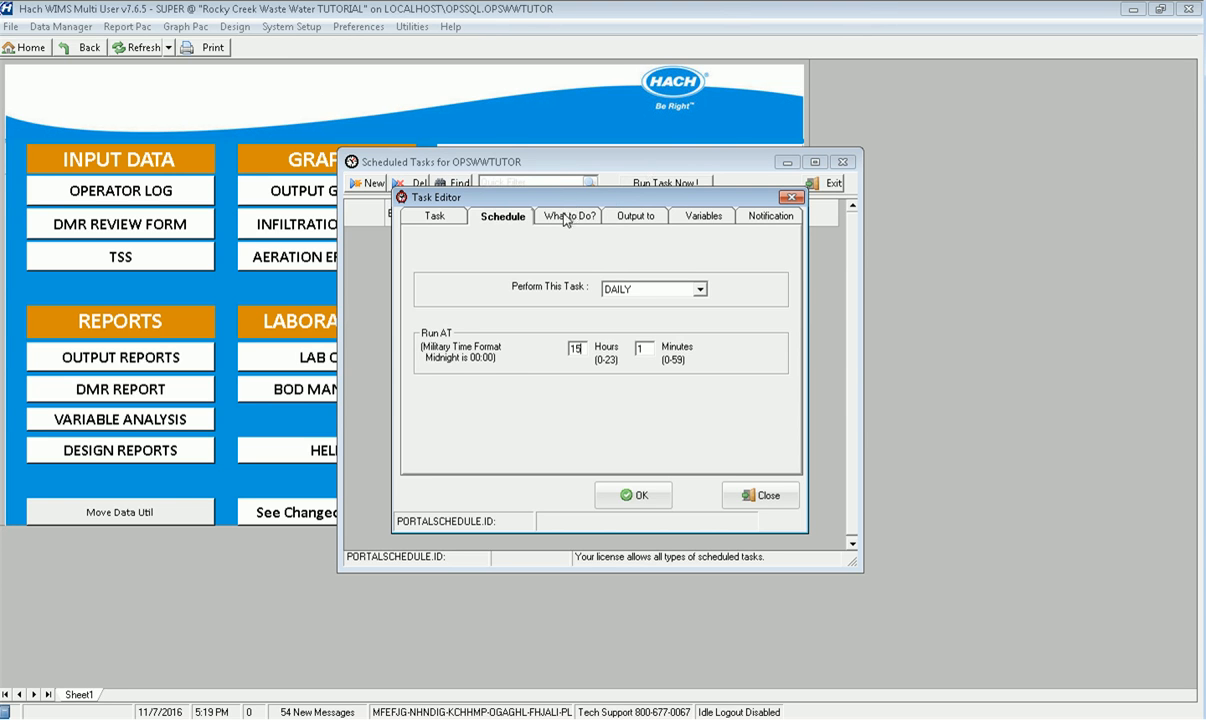
Step: Set the task to SCAN FOR EVENTS with MONTH TO DATE dates and save 'Daily Scan for Events'
{"action": "left_click", "coordinate": [567, 216]}
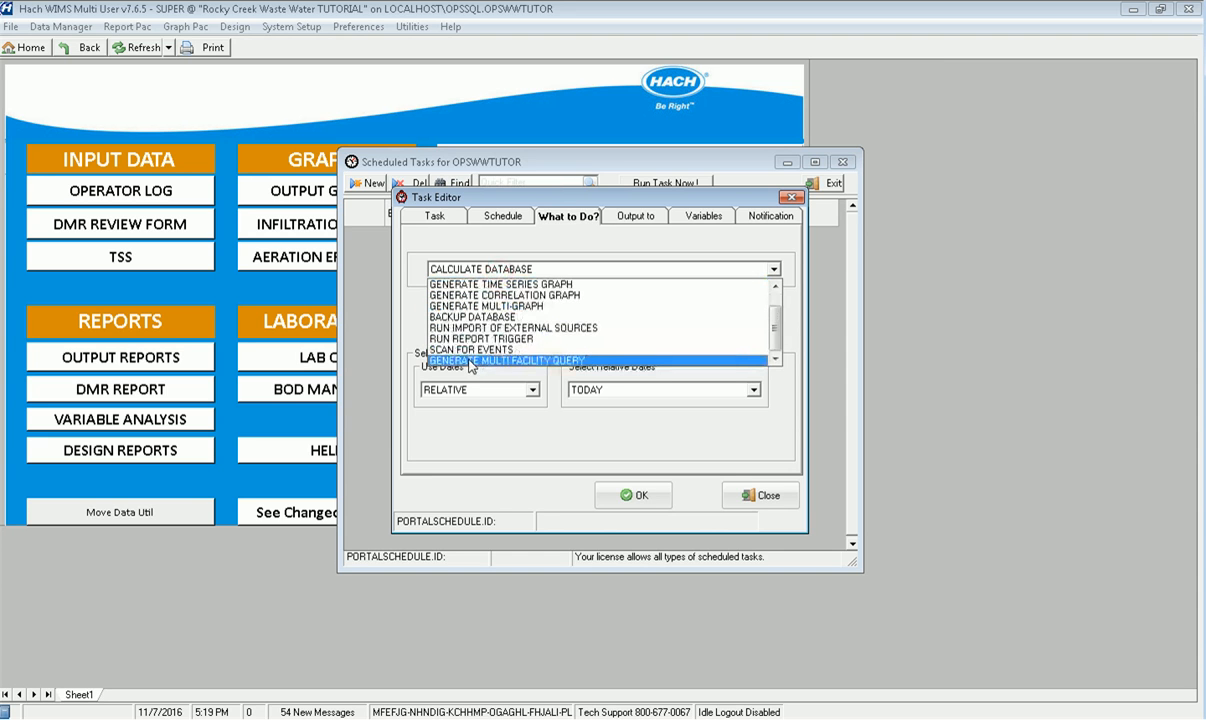
{"action": "left_click", "coordinate": [472, 349]}
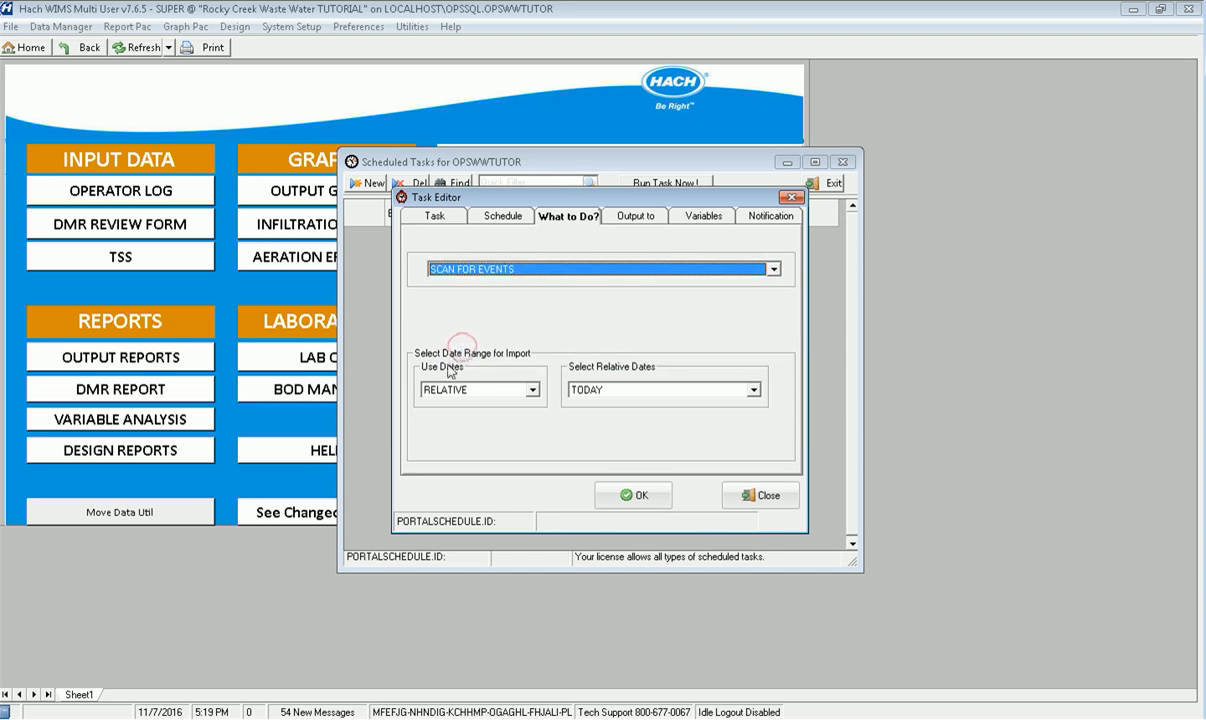
{"action": "left_click", "coordinate": [752, 390]}
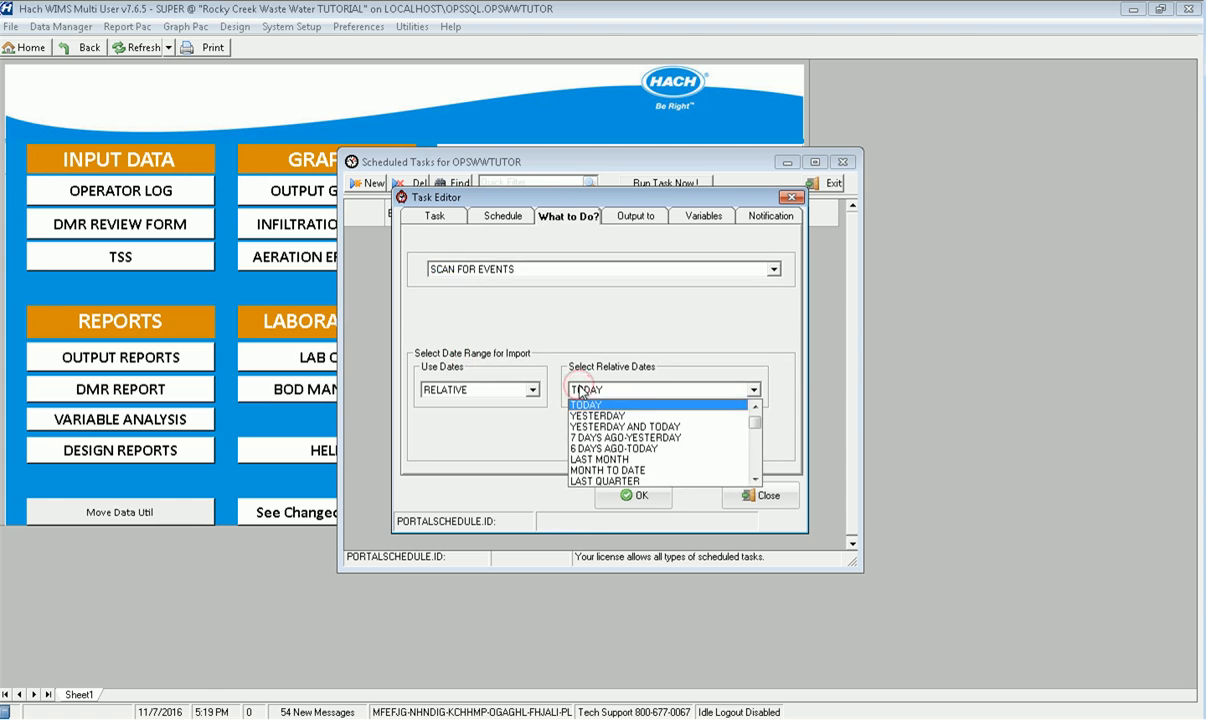
{"action": "left_click", "coordinate": [608, 470]}
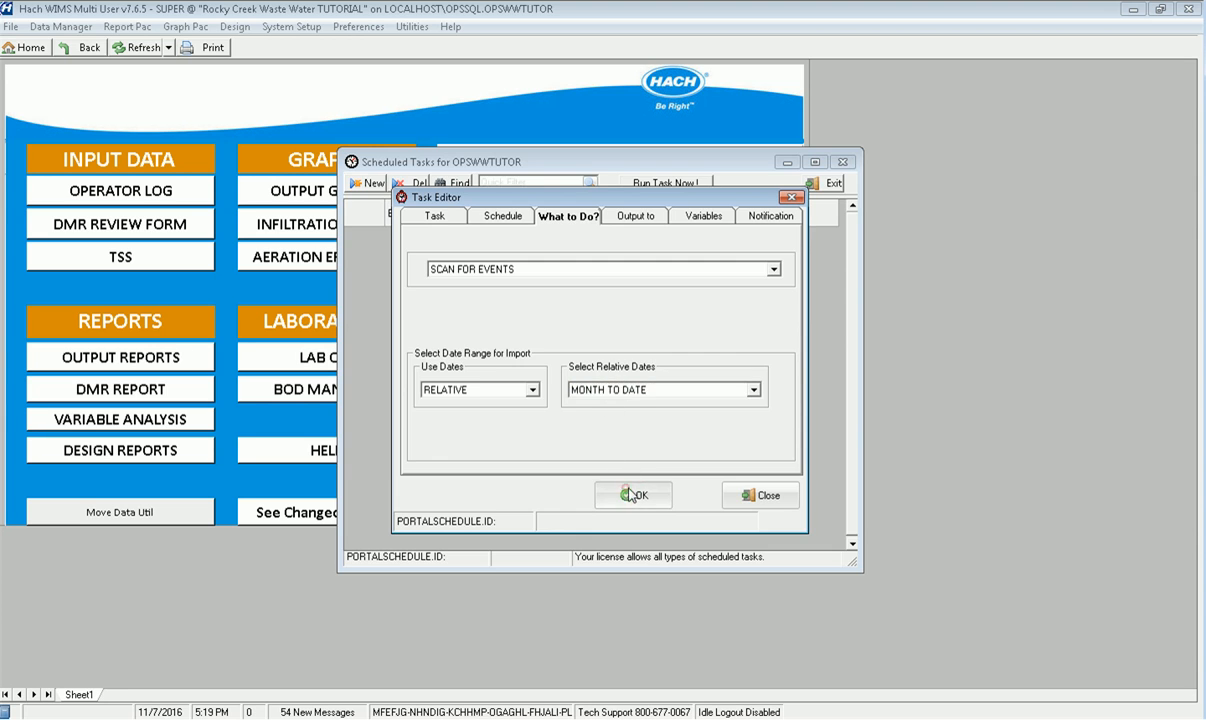
{"action": "left_click", "coordinate": [633, 495]}
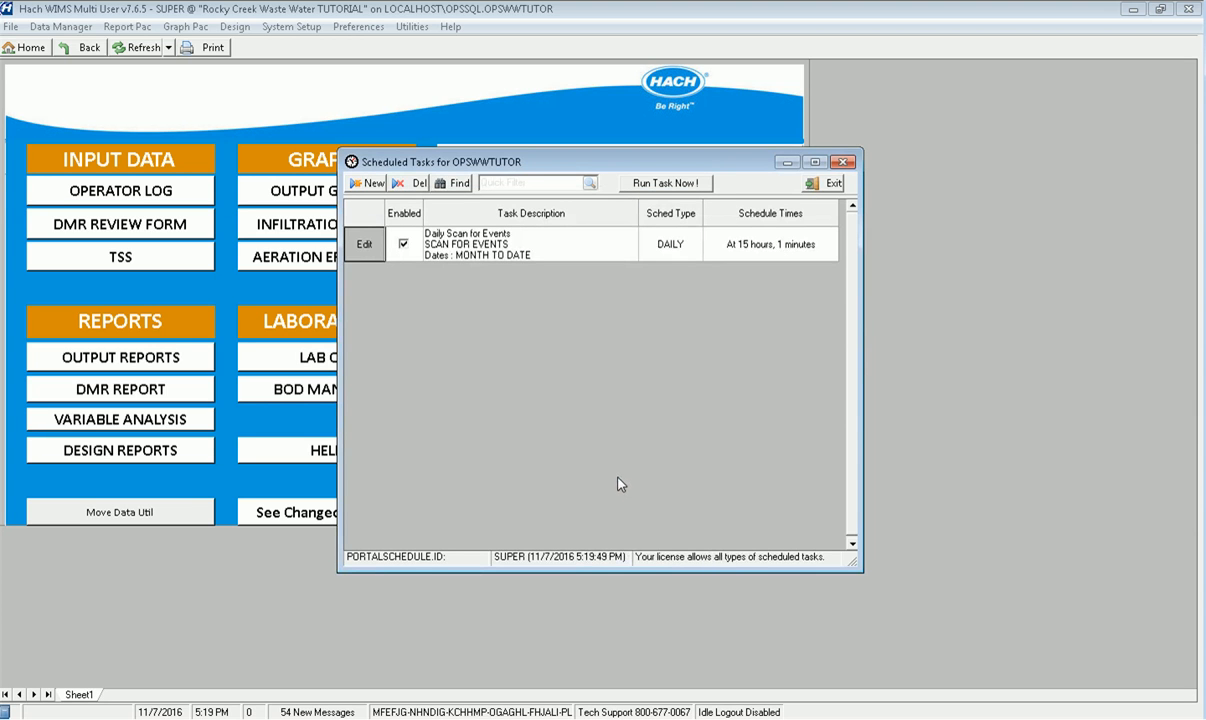
{"action": "mouse_move", "coordinate": [575, 440]}
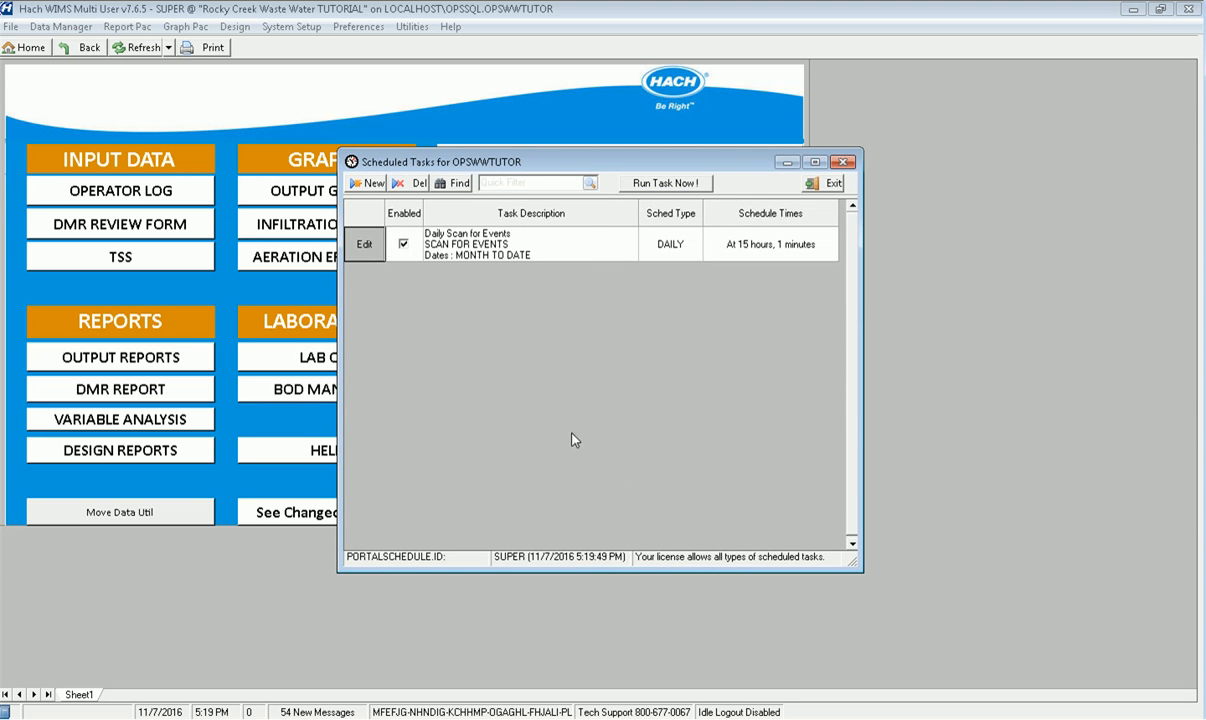